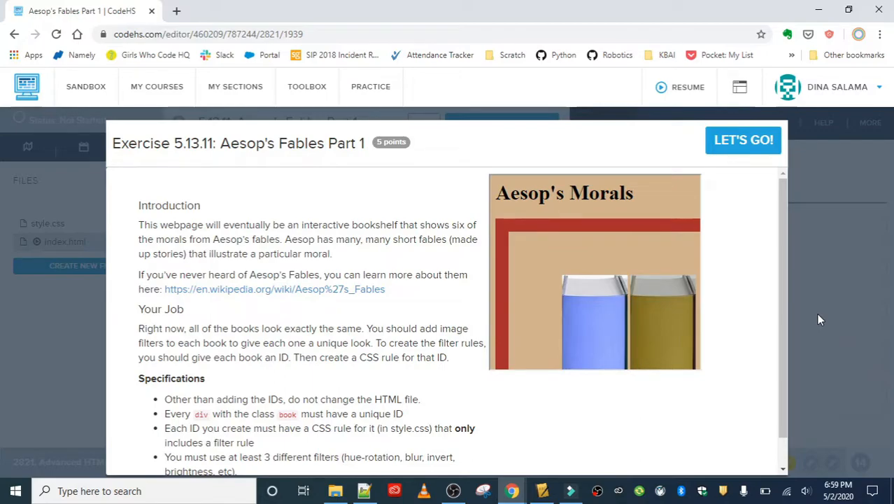
{"action": "mouse_move", "coordinate": [431, 202]}
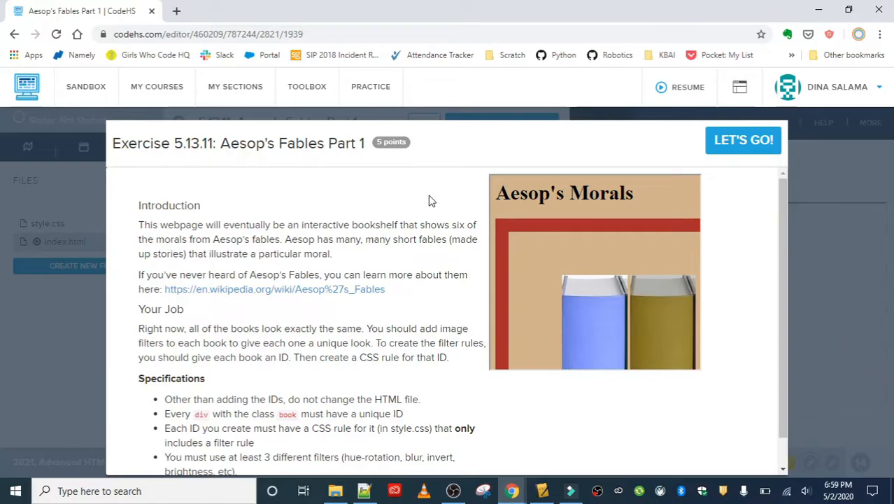
Open the linked Wikipedia Aesop's Fables article in a new tab and read down the specifications
{"action": "right_click", "coordinate": [275, 288]}
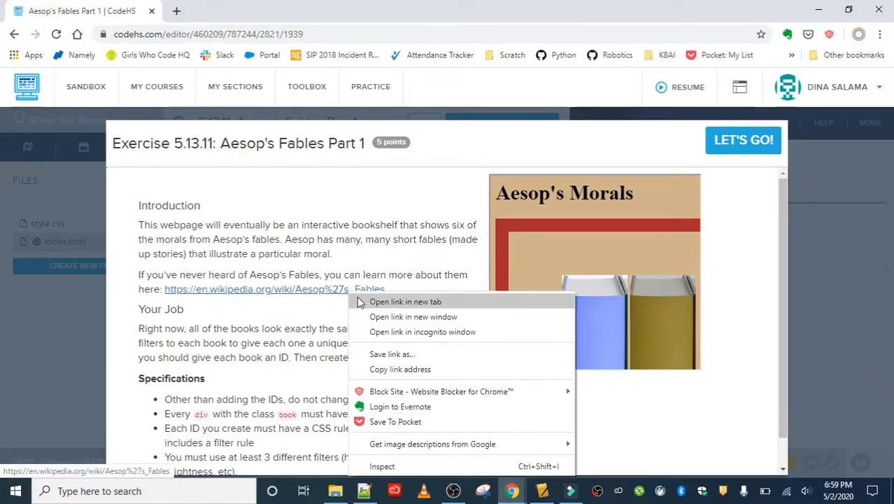
{"action": "left_click", "coordinate": [406, 303]}
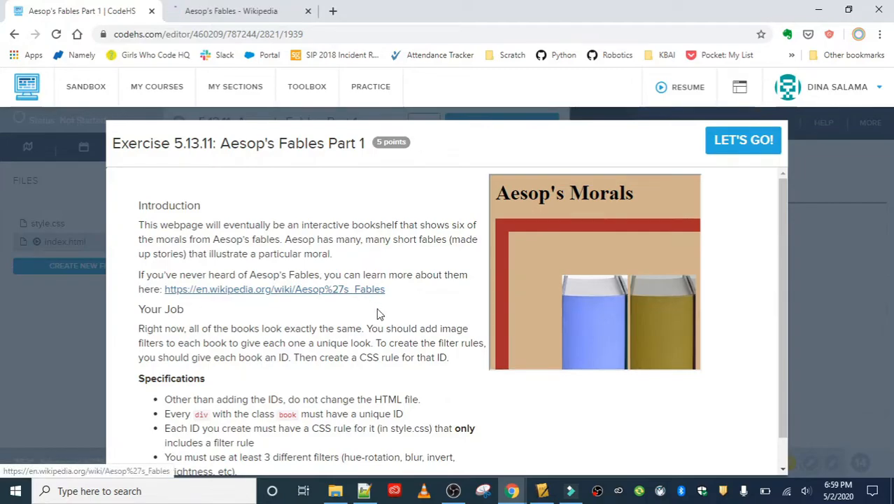
{"action": "scroll", "scroll_direction": "down", "scroll_amount": 3}
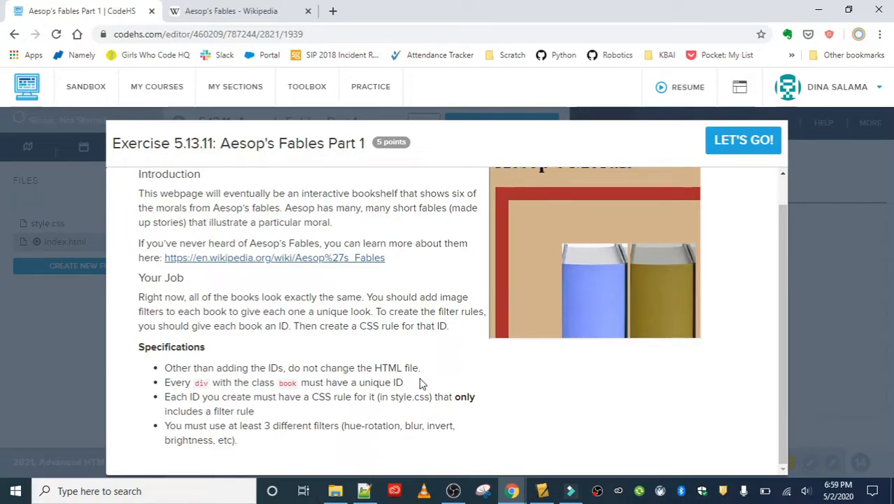
{"action": "mouse_move", "coordinate": [280, 431]}
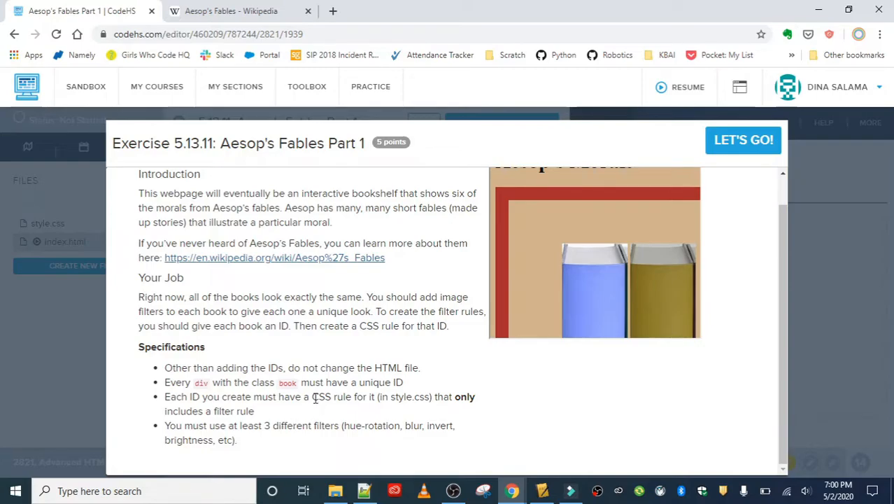
{"action": "mouse_move", "coordinate": [325, 424]}
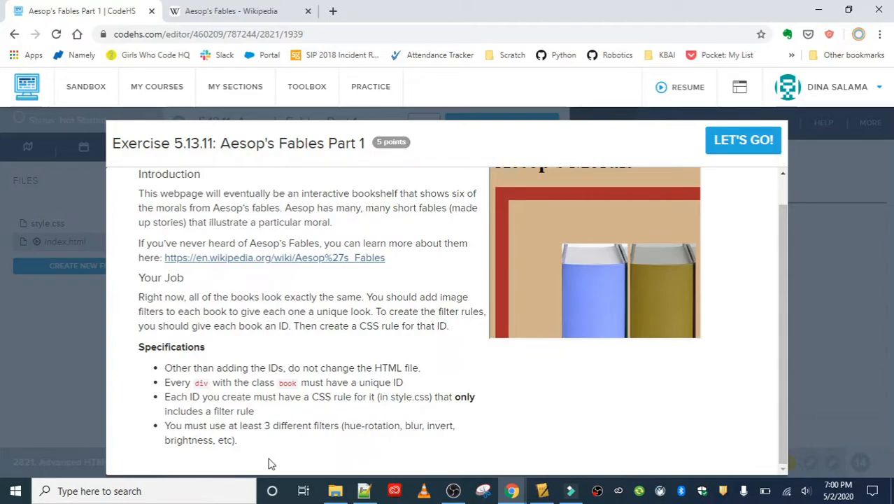
{"action": "mouse_move", "coordinate": [473, 488]}
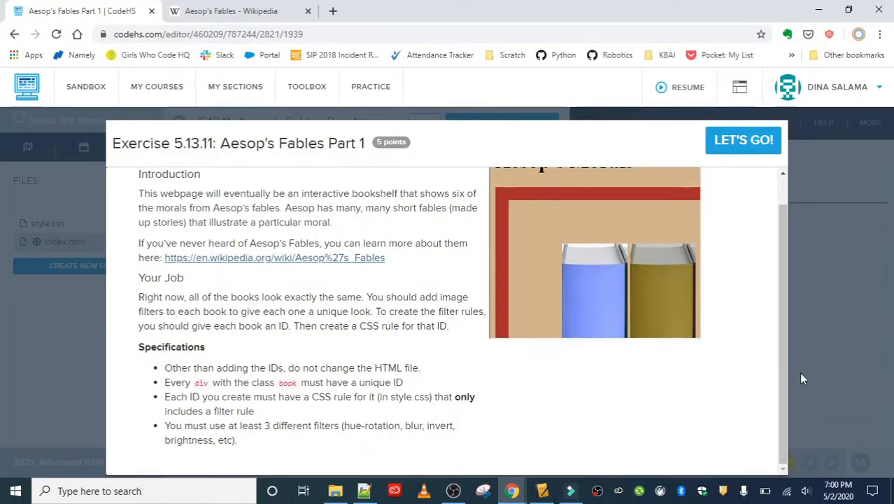
{"action": "mouse_move", "coordinate": [808, 273]}
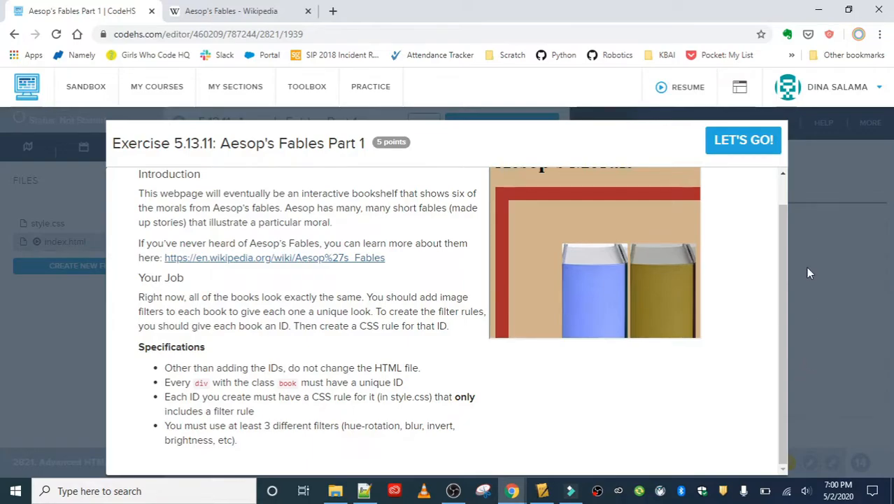
Start the exercise, run index.html and open the bookshelf page in its own window
{"action": "left_click", "coordinate": [744, 140]}
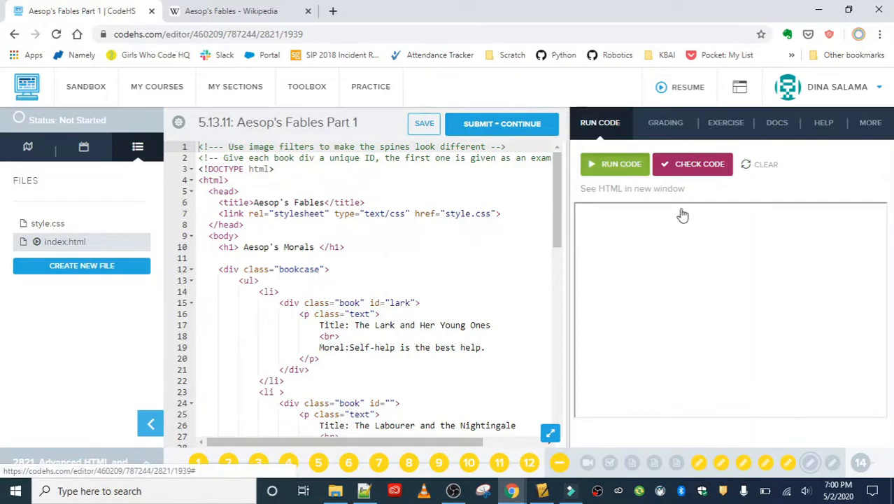
{"action": "left_click", "coordinate": [615, 164]}
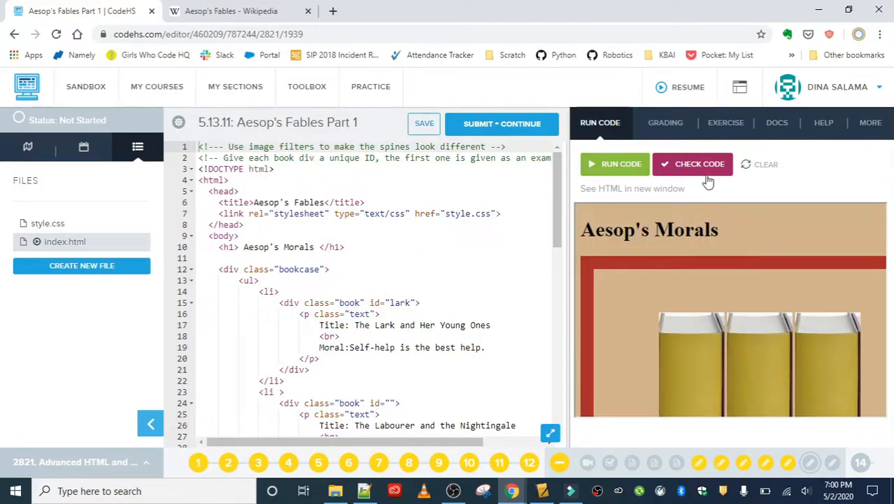
{"action": "left_click", "coordinate": [633, 188]}
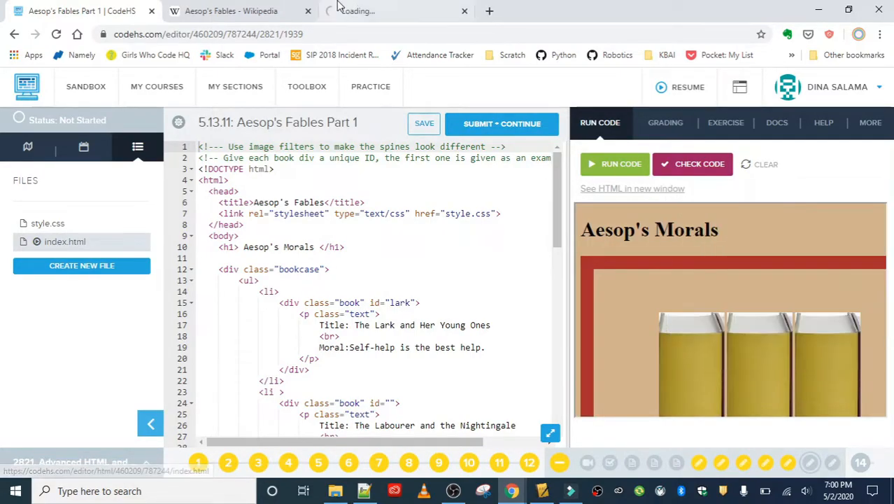
Switch to the tab showing the rendered Aesop's Morals bookshelf with six identical books
{"action": "left_click", "coordinate": [633, 187]}
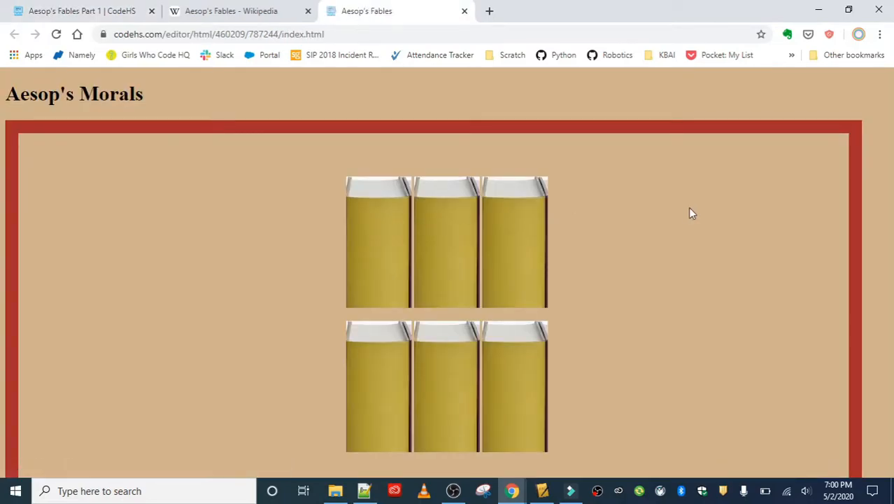
{"action": "mouse_move", "coordinate": [544, 213]}
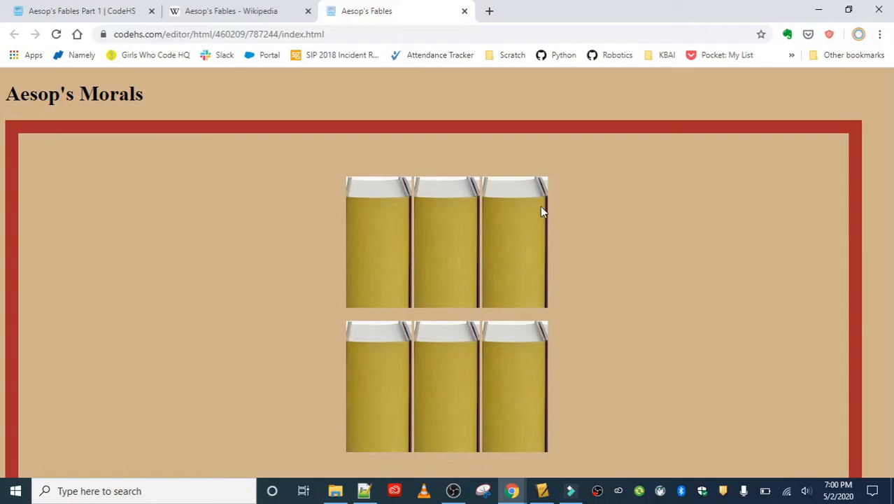
{"action": "mouse_move", "coordinate": [389, 426]}
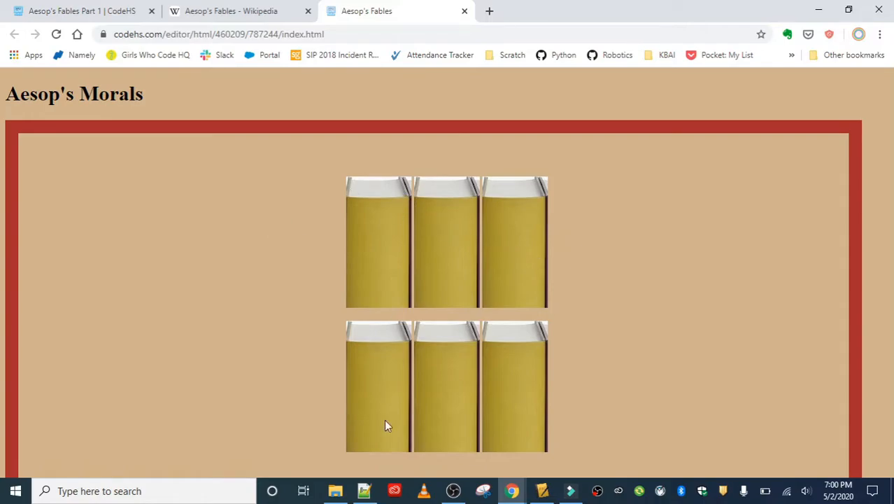
{"action": "mouse_move", "coordinate": [488, 223]}
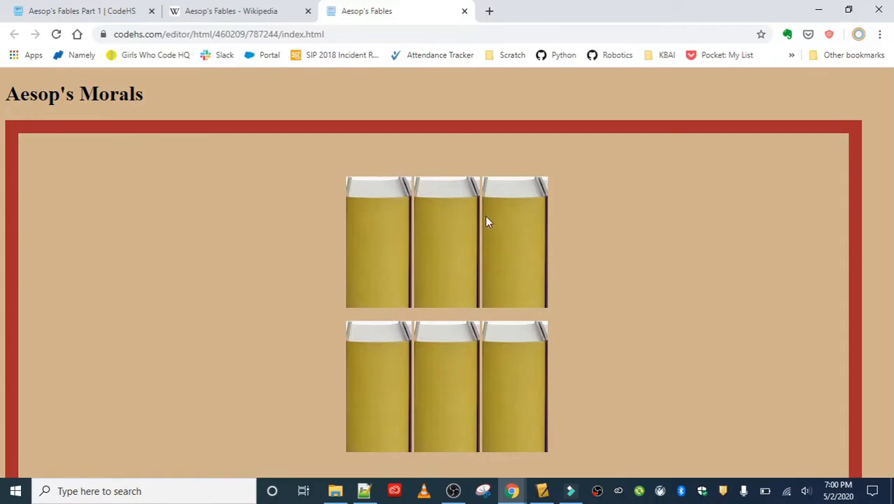
{"action": "mouse_move", "coordinate": [399, 223]}
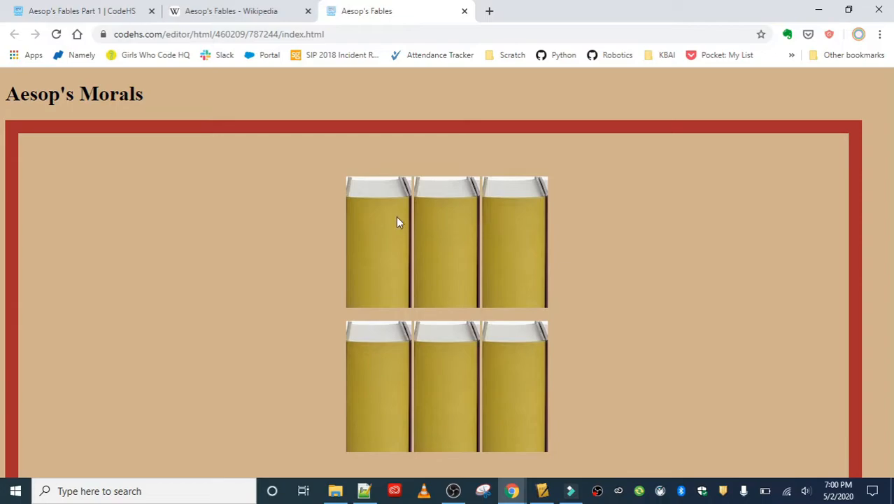
{"action": "mouse_move", "coordinate": [431, 235]}
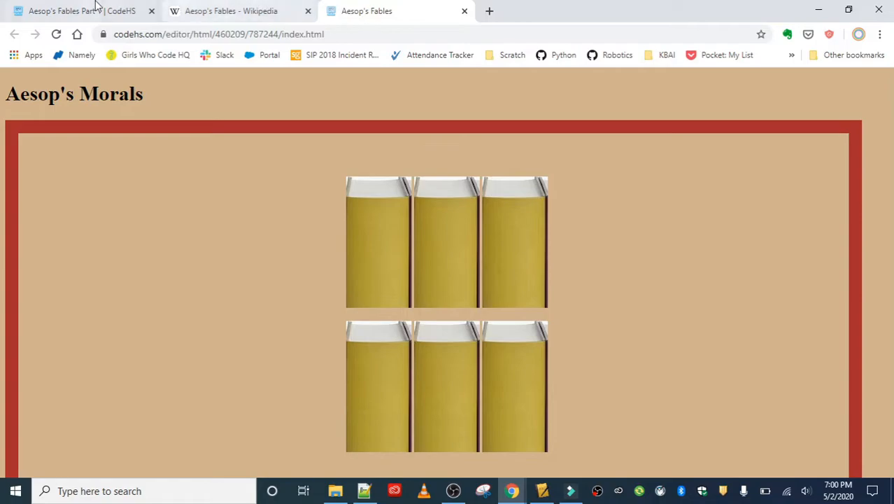
Return to index.html beside the exercise specs and place the cursor in the empty book id attributes
{"action": "left_click", "coordinate": [75, 12]}
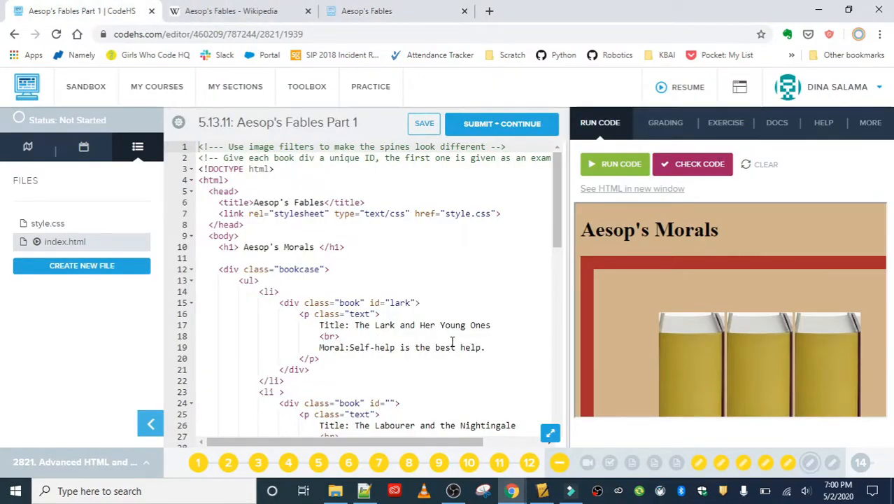
{"action": "scroll", "scroll_direction": "down", "scroll_amount": 3}
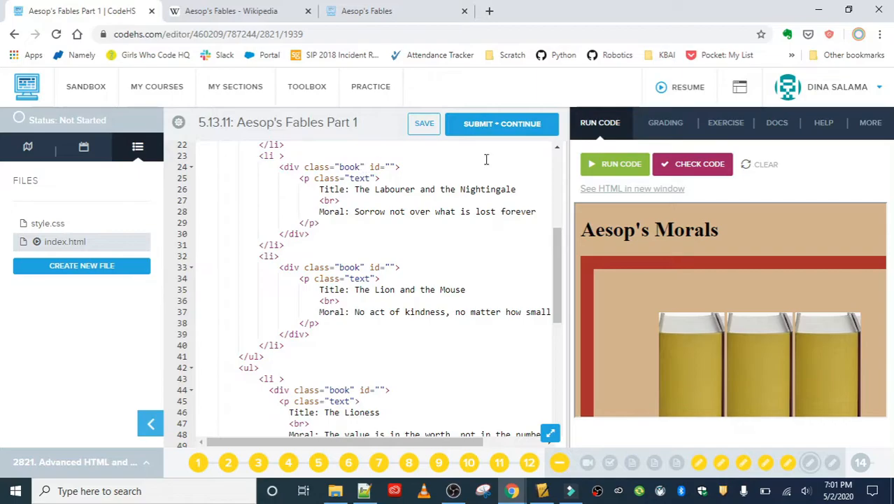
{"action": "left_click", "coordinate": [725, 123]}
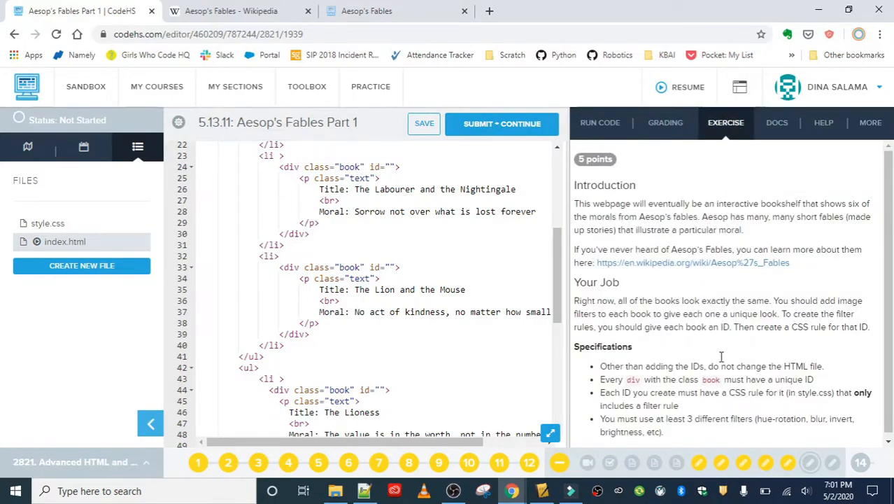
{"action": "left_click", "coordinate": [396, 167]}
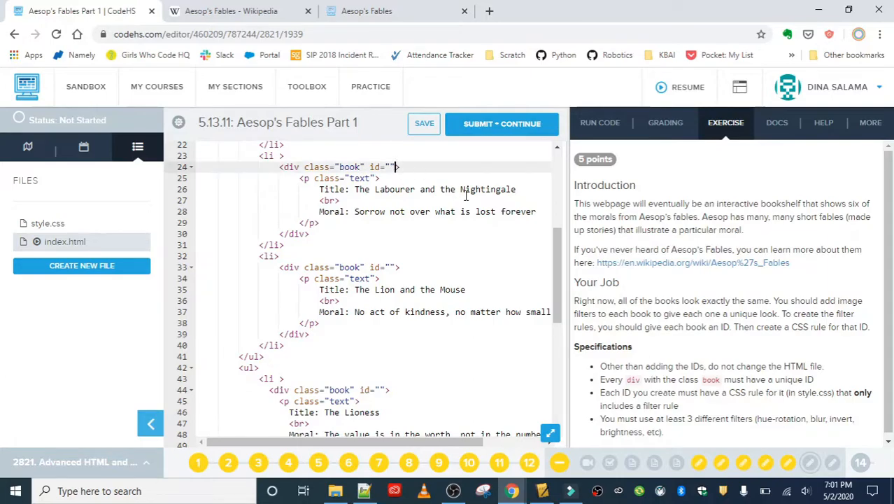
{"action": "mouse_move", "coordinate": [467, 196]}
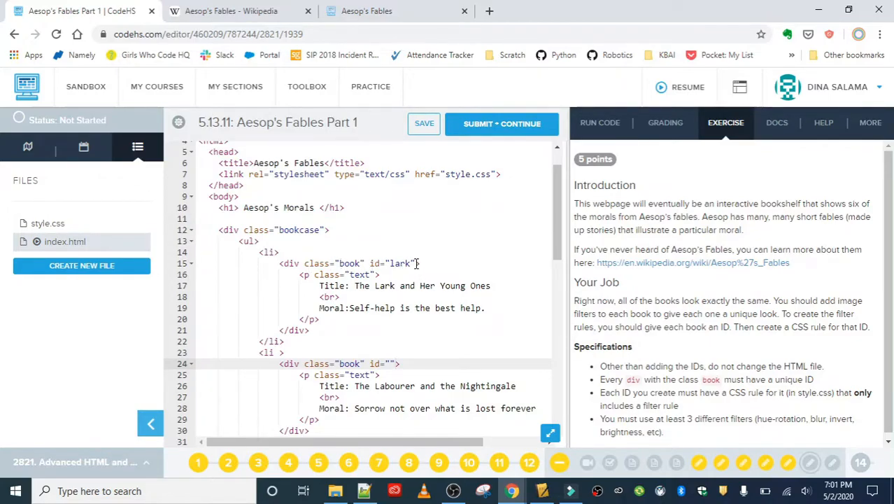
{"action": "left_click", "coordinate": [425, 123]}
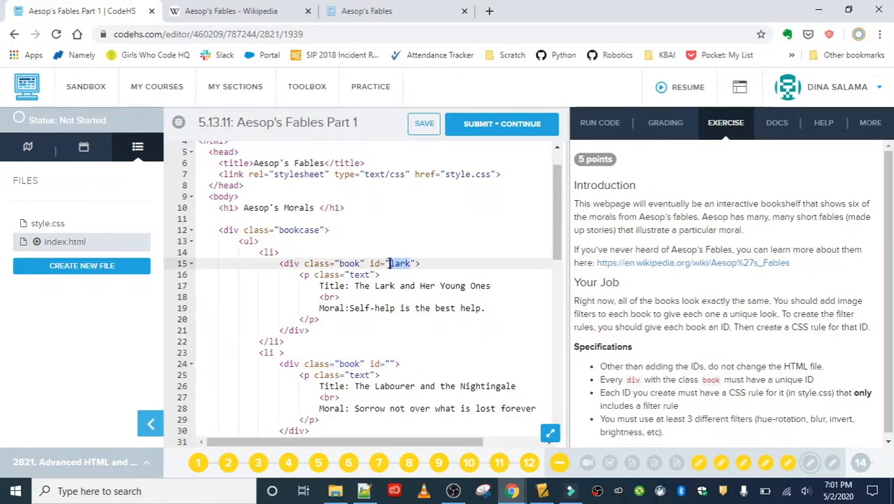
{"action": "scroll", "scroll_direction": "down", "scroll_amount": 3}
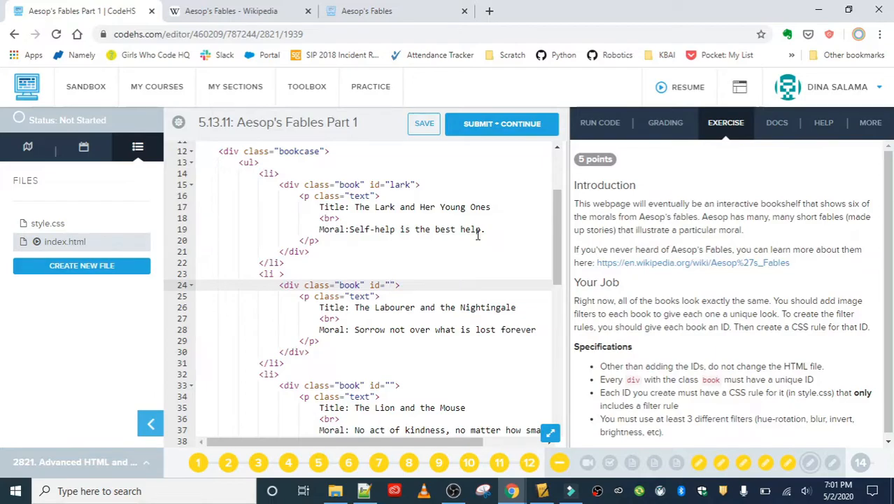
Give the book divs the IDs nightingale, lion, lioness, boy and donkey
{"action": "type", "text": "nig"}
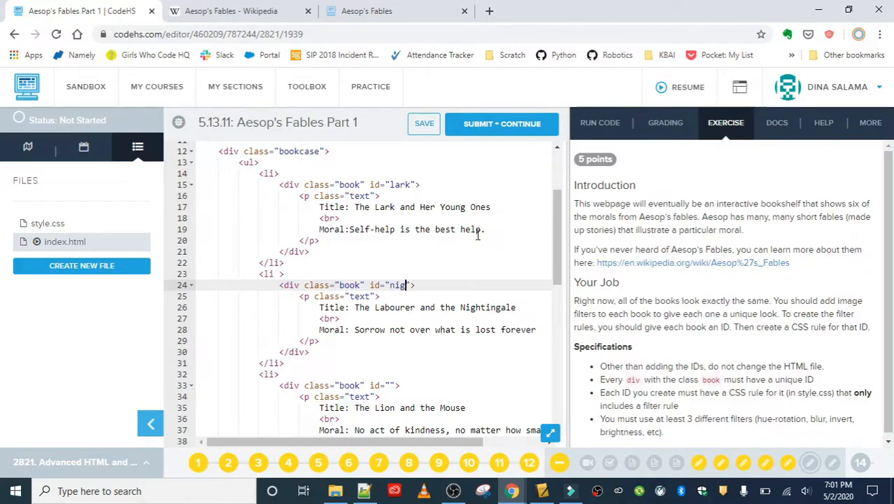
{"action": "type", "text": "htingale"}
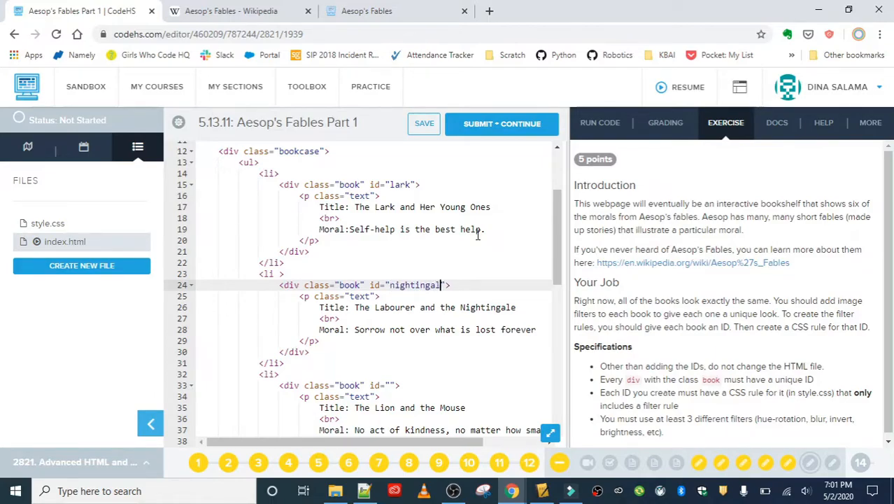
{"action": "type", "text": "e"}
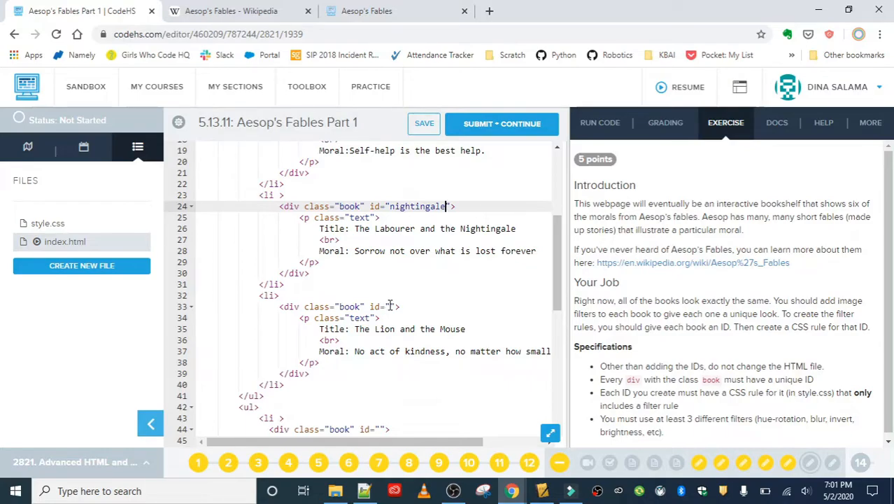
{"action": "type", "text": "lion"}
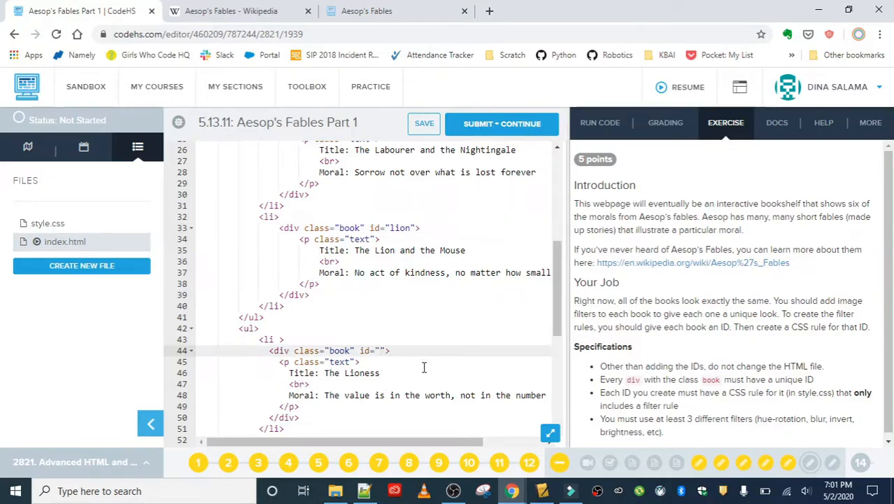
{"action": "type", "text": "lionn"}
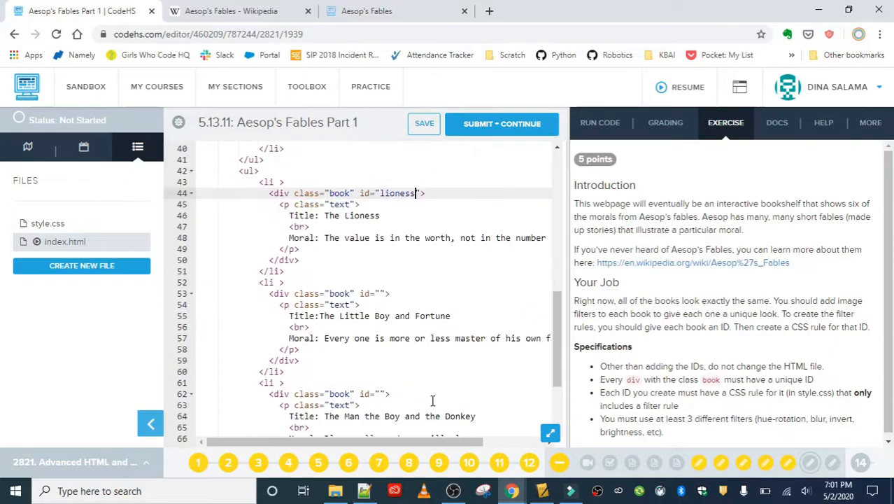
{"action": "left_click", "coordinate": [378, 294]}
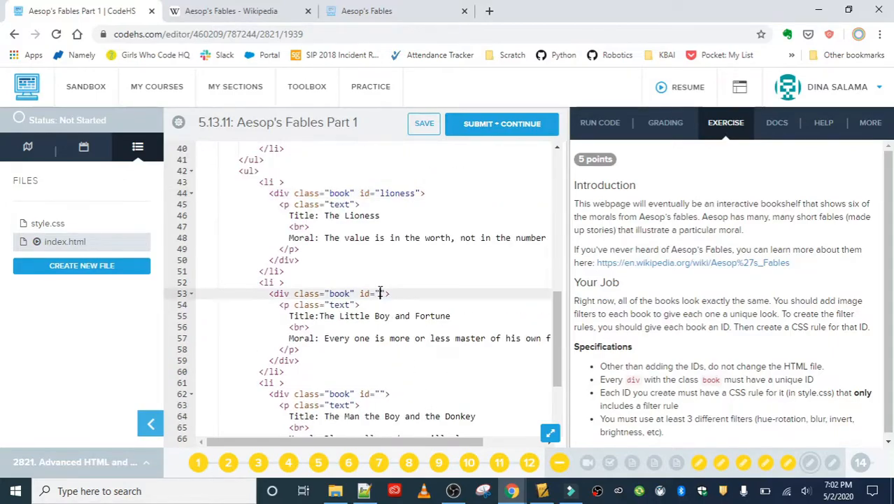
{"action": "type", "text": "boy"}
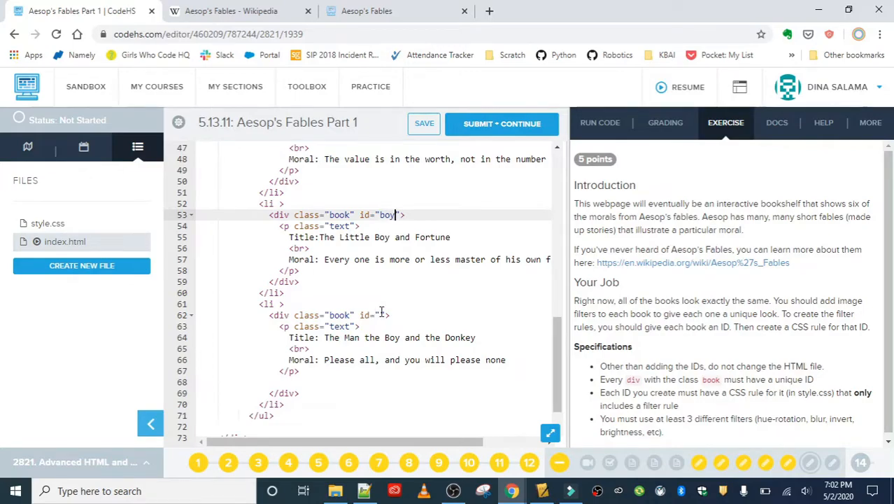
{"action": "type", "text": "donkey"}
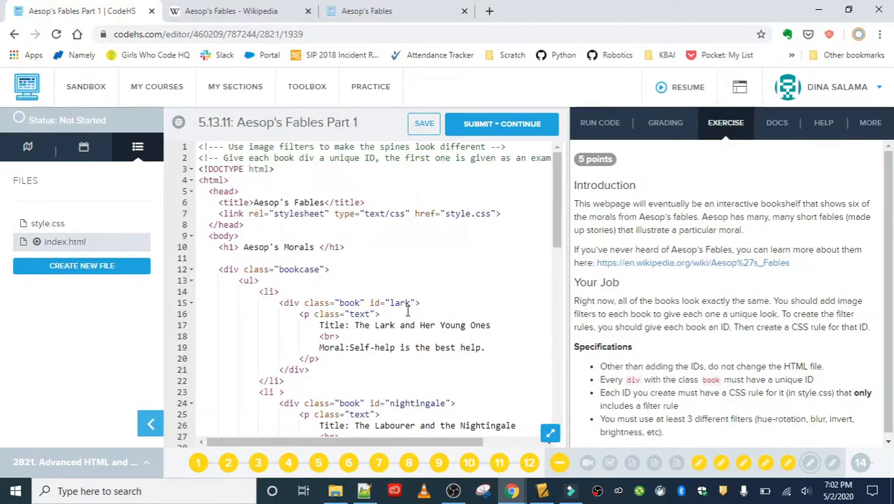
In style.css add empty #lark{} and #nightingale{} rules, checking the IDs in index.html
{"action": "right_click", "coordinate": [70, 224]}
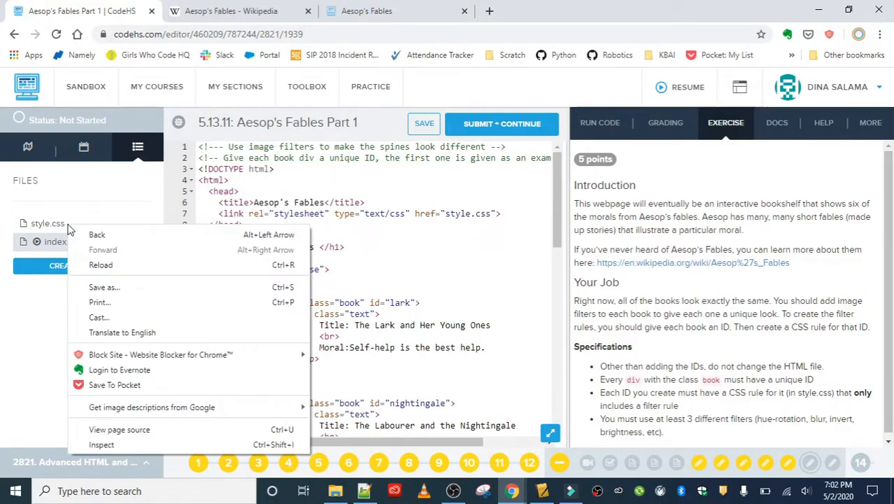
{"action": "left_click", "coordinate": [48, 222]}
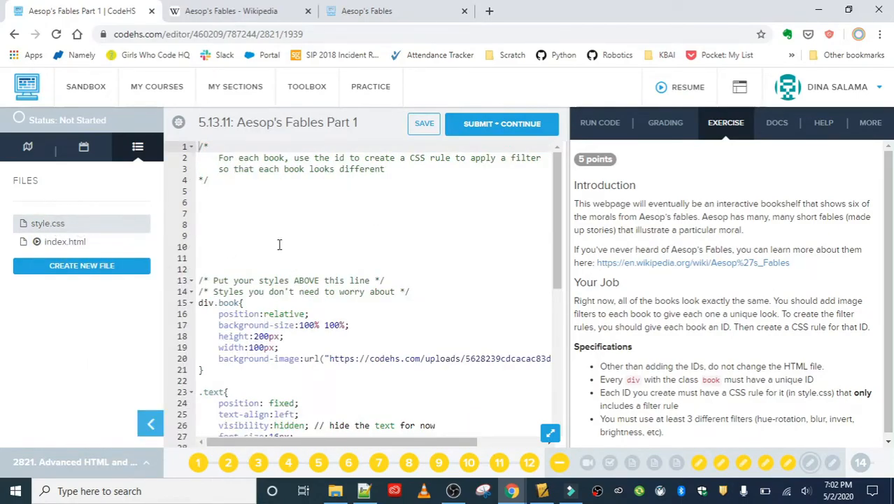
{"action": "left_click", "coordinate": [424, 123]}
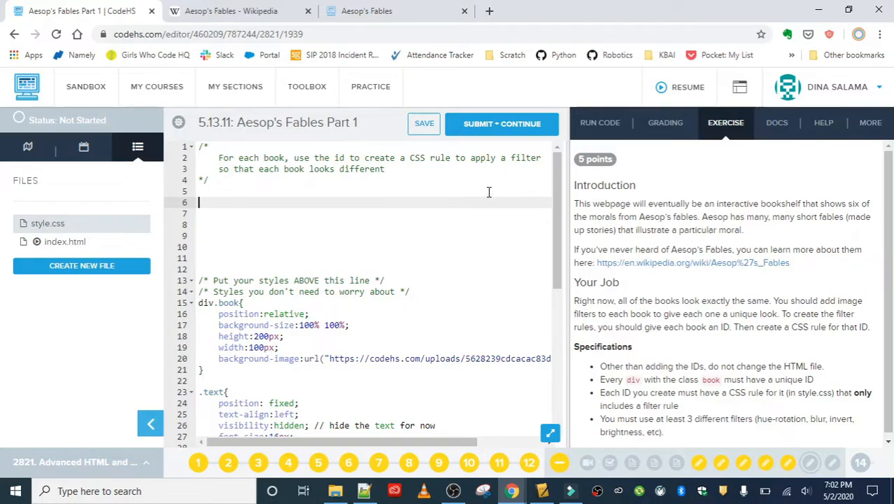
{"action": "type", "text": "#lark{"}
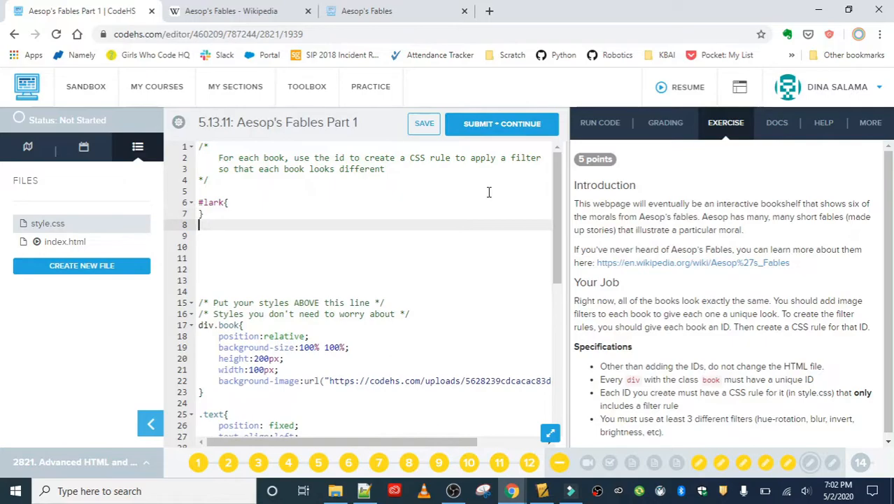
{"action": "type", "text": "#"}
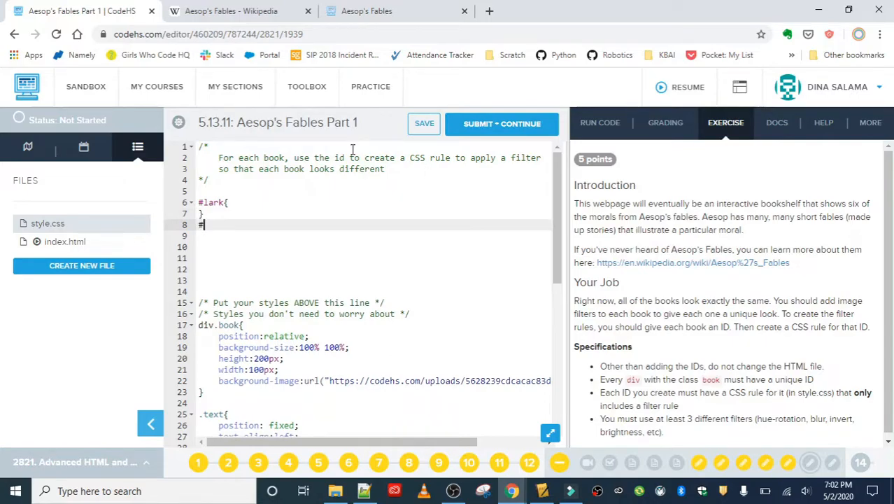
{"action": "left_click", "coordinate": [64, 241]}
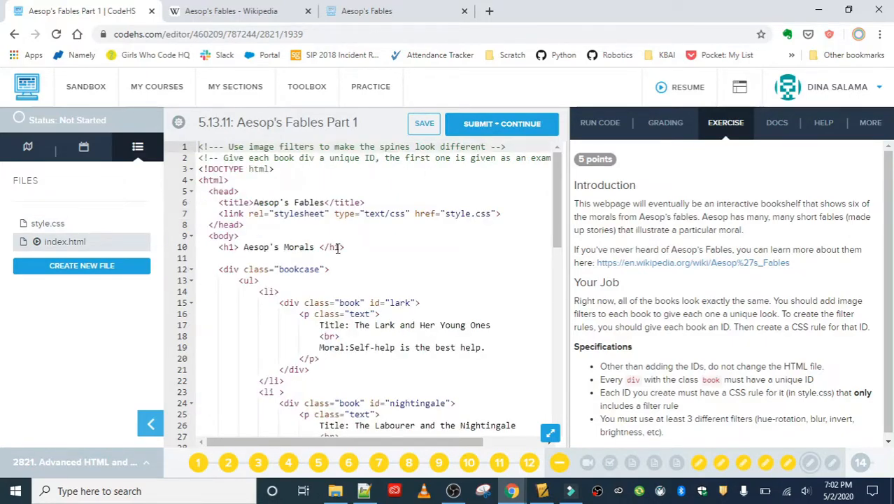
{"action": "scroll", "scroll_direction": "down", "scroll_amount": 3}
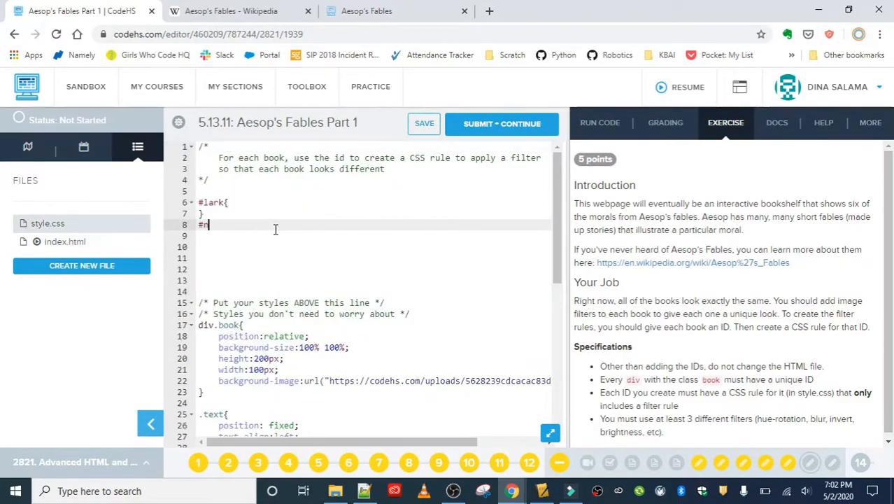
{"action": "type", "text": "ightingale{"}
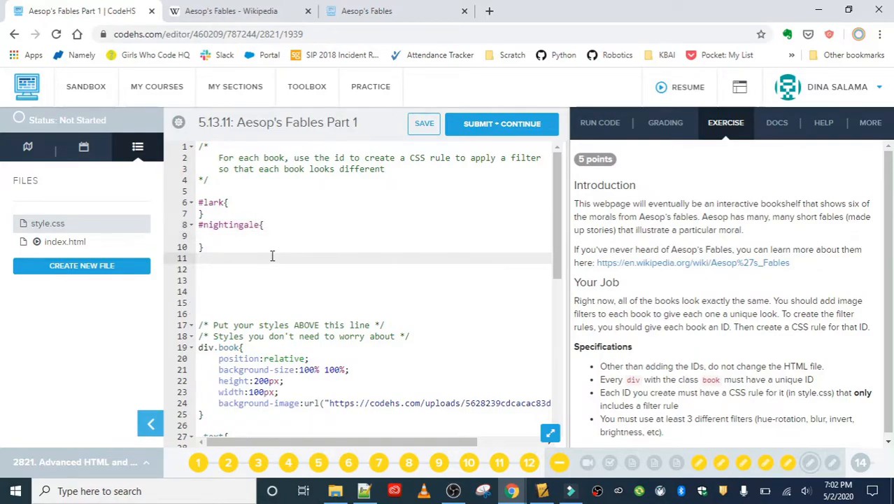
Add empty #lion, #lioness, #boy and #donkey rules and begin a filter: property in #lark
{"action": "type", "text": "#"}
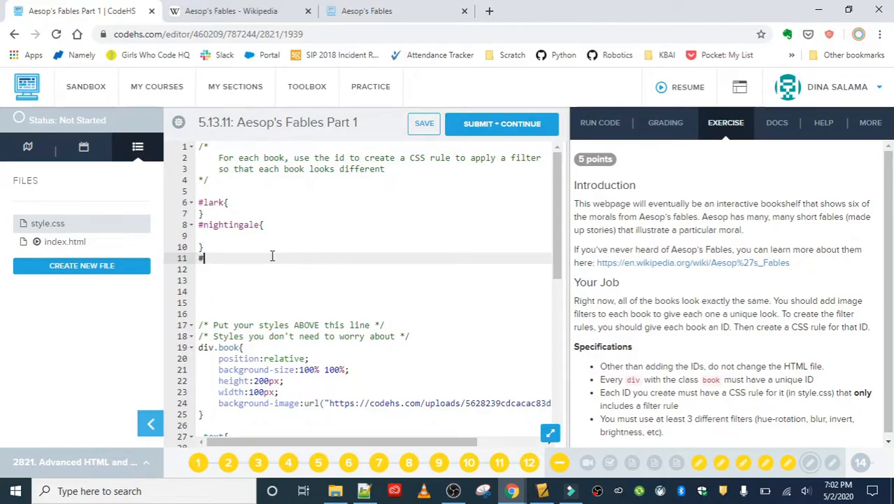
{"action": "type", "text": "lion{"}
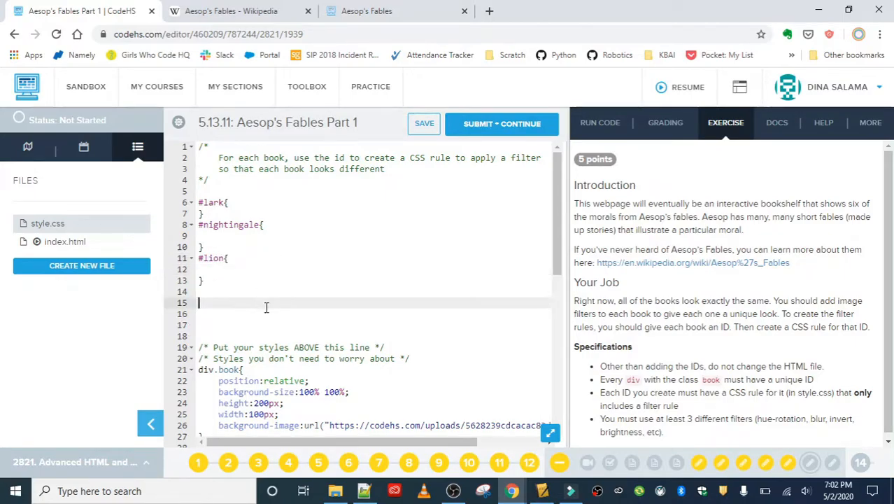
{"action": "type", "text": "#"}
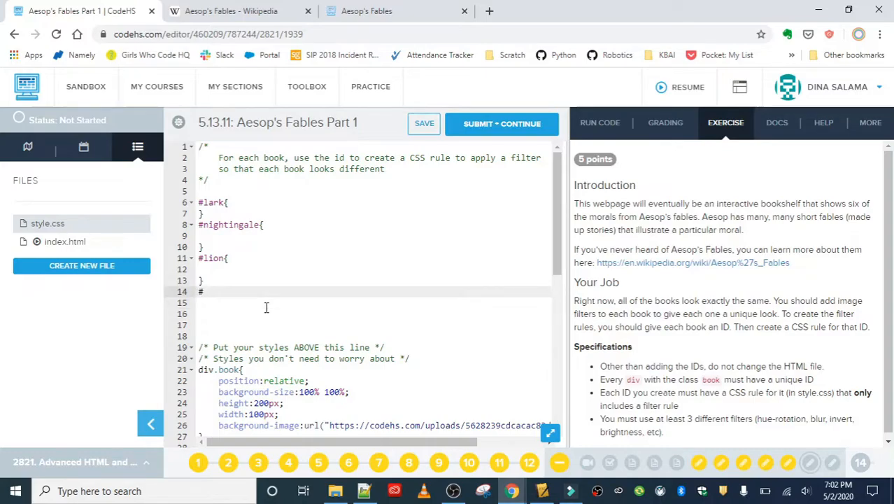
{"action": "type", "text": "lioness\">"}
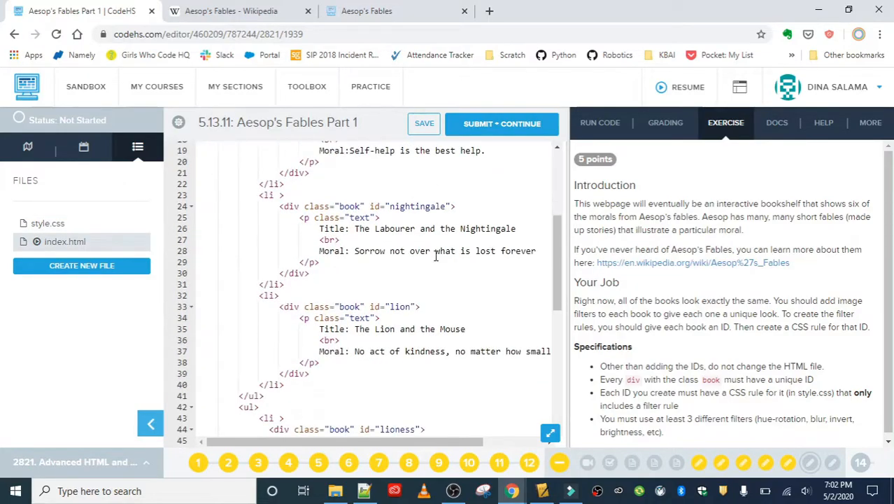
{"action": "scroll", "scroll_direction": "down", "scroll_amount": 3}
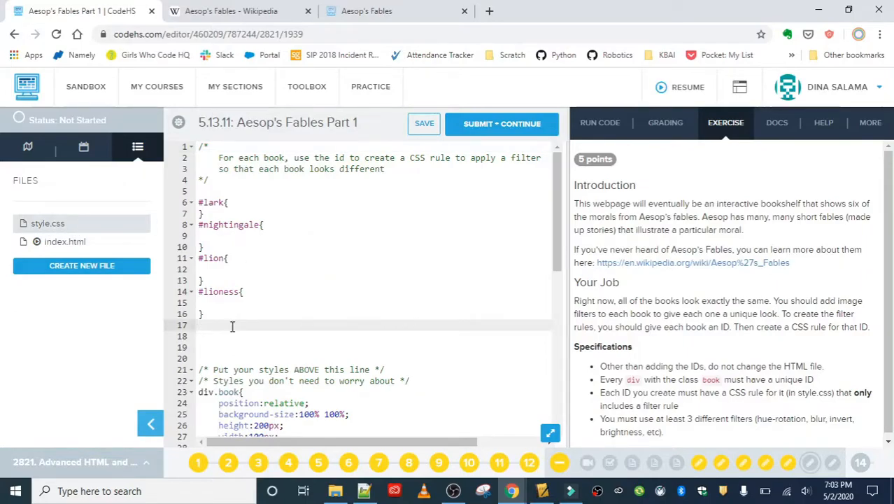
{"action": "type", "text": "#boy{"}
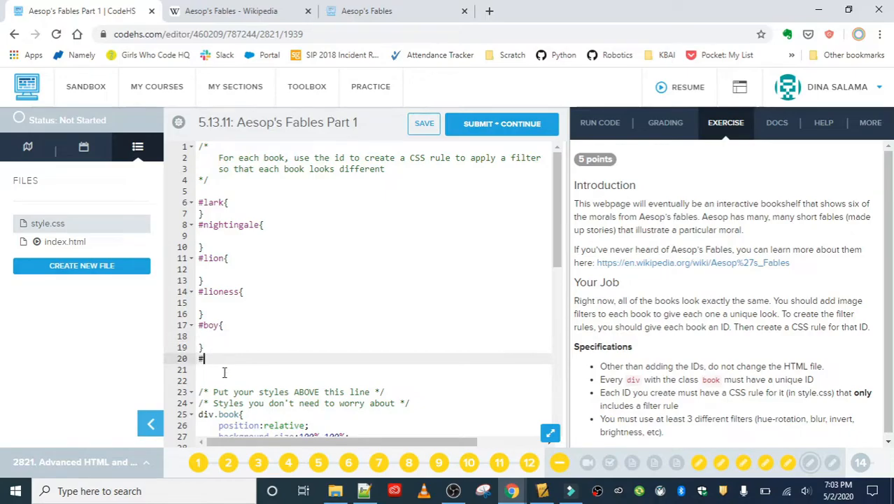
{"action": "type", "text": "donkey{"}
{"action": "type", "text": "f"}
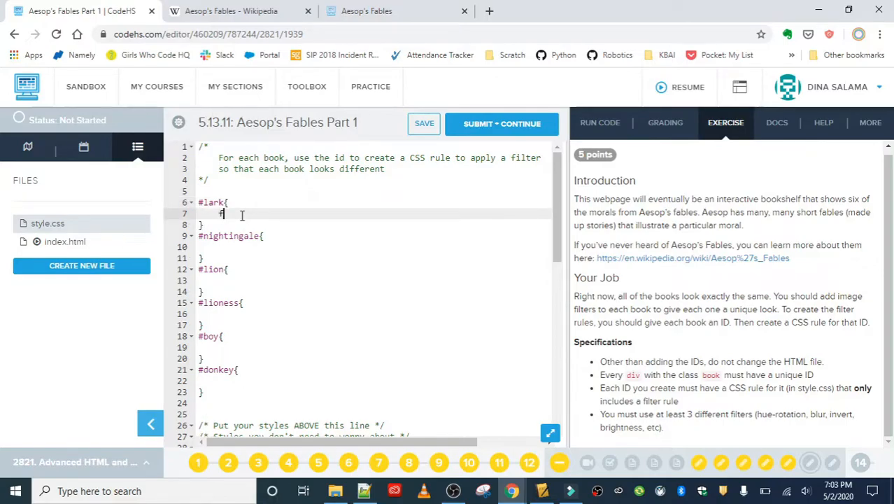
{"action": "type", "text": "ilter"}
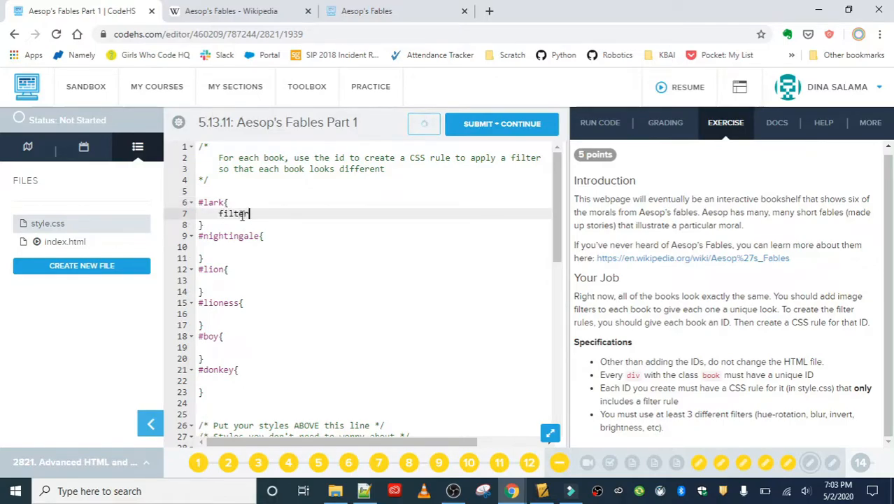
{"action": "type", "text": ":"}
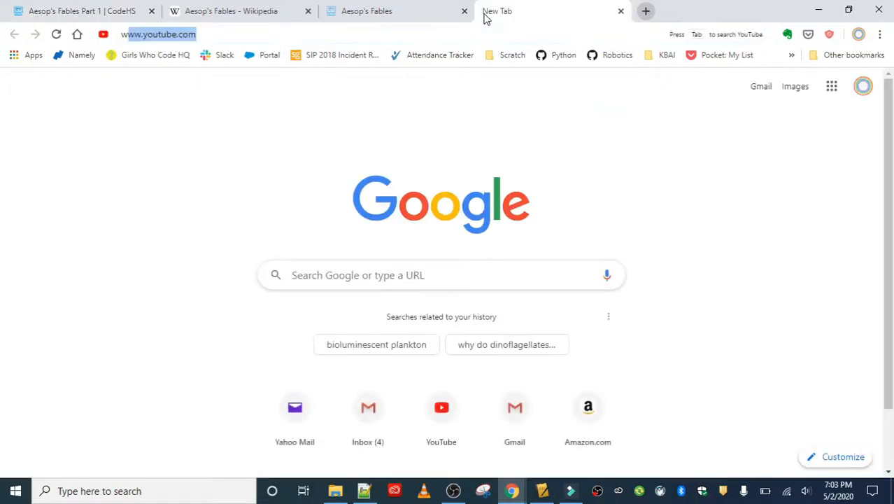
Search 'w3c filter css prop', read the W3Schools CSS filter Property functions table, then return to CodeHS
{"action": "type", "text": "w3c filter"}
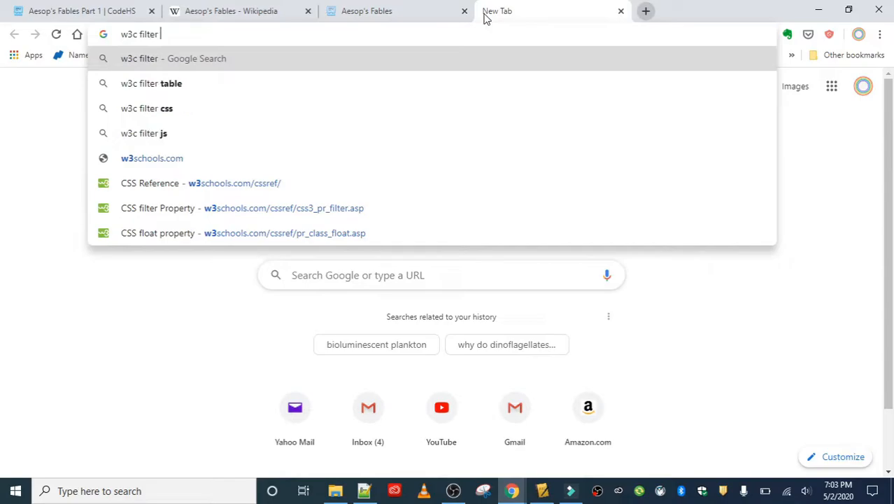
{"action": "type", "text": "css property"}
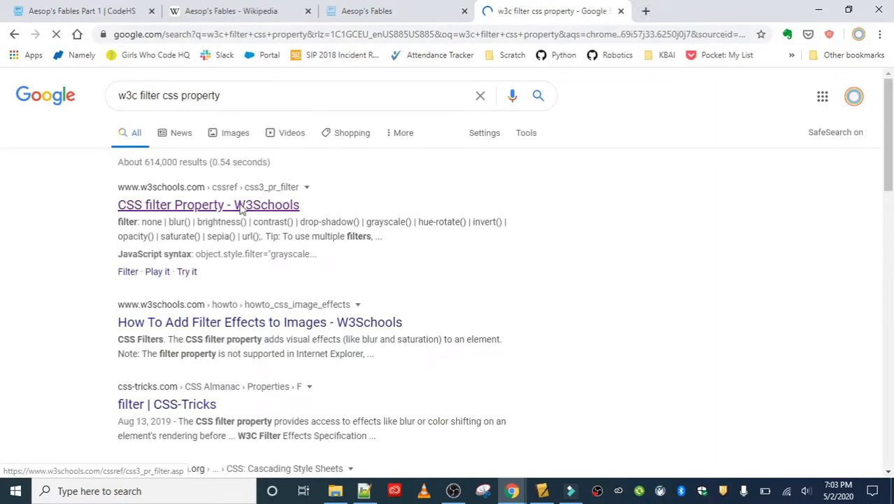
{"action": "left_click", "coordinate": [207, 204]}
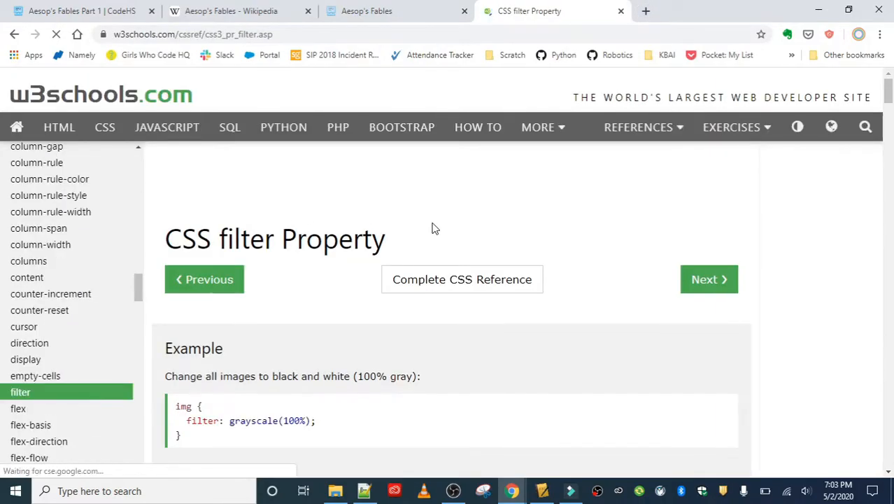
{"action": "scroll", "scroll_direction": "down", "scroll_amount": 3}
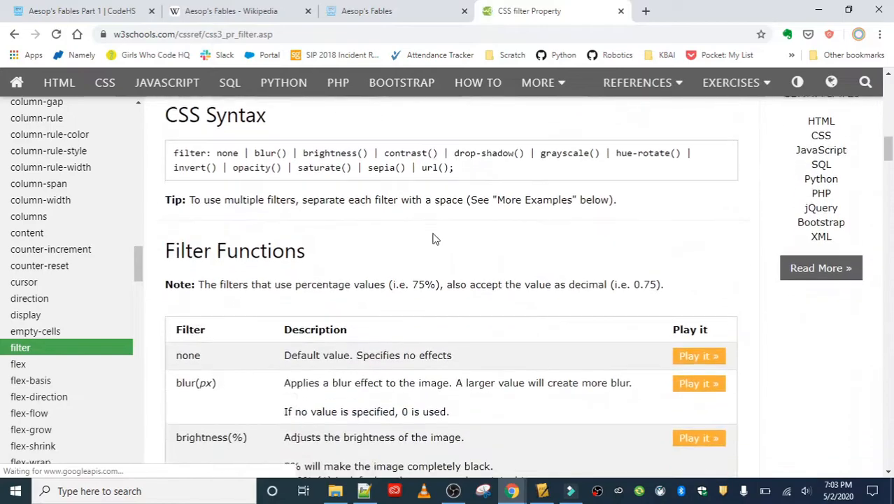
{"action": "scroll", "scroll_direction": "down", "scroll_amount": 3}
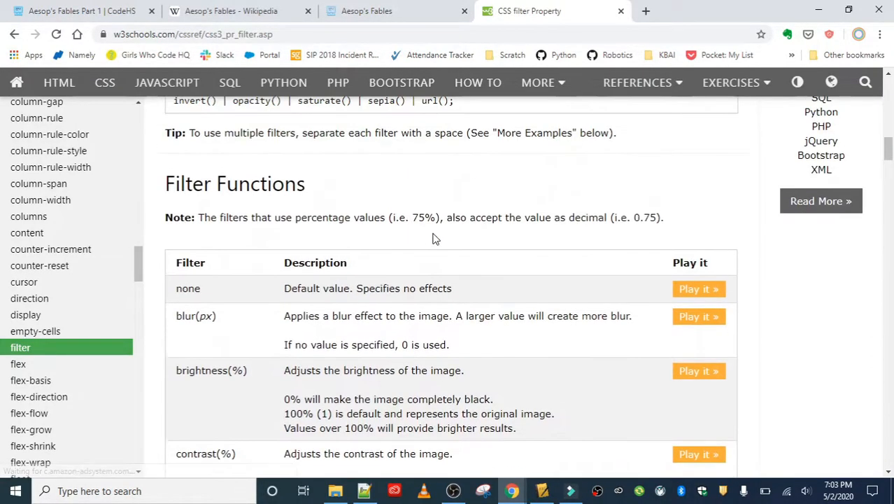
{"action": "scroll", "scroll_direction": "up", "scroll_amount": 3}
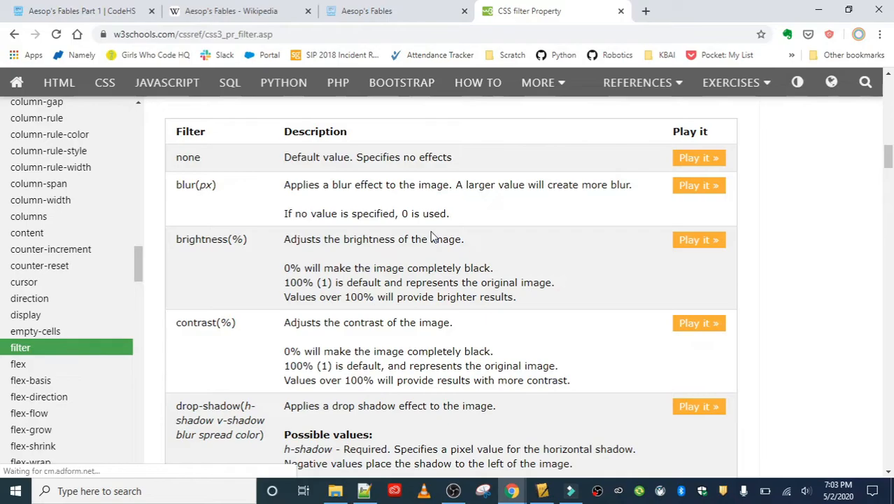
{"action": "scroll", "scroll_direction": "down", "scroll_amount": 3}
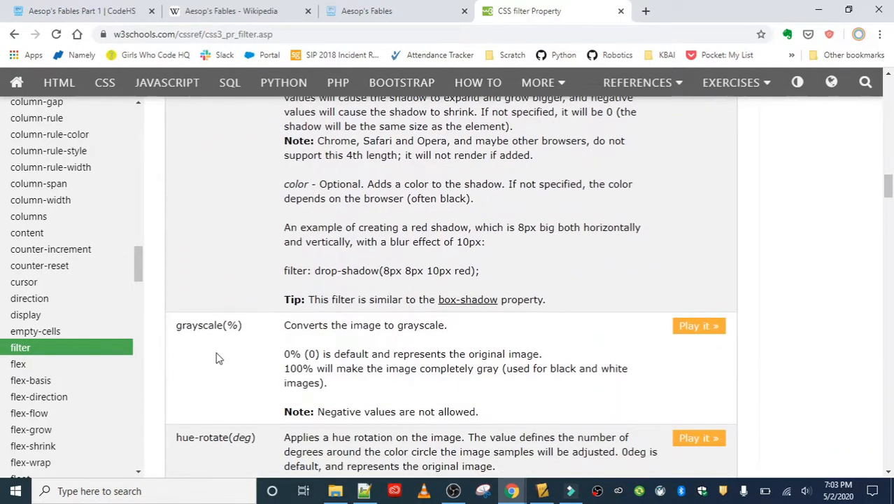
{"action": "scroll", "scroll_direction": "down", "scroll_amount": 3}
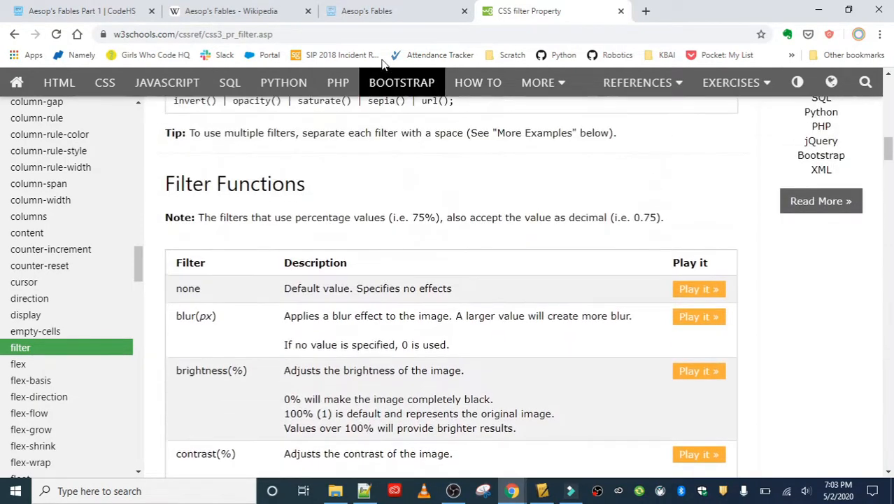
{"action": "left_click", "coordinate": [79, 12]}
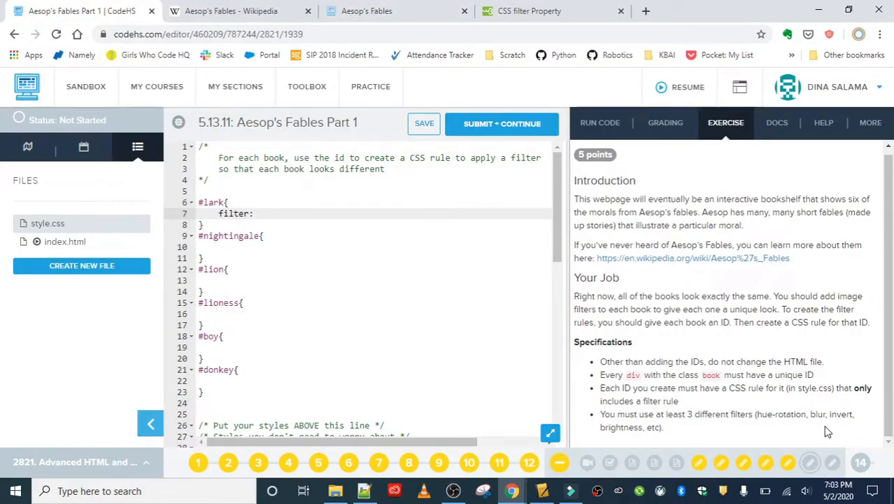
Give #lark filter: hue-rotation(180deg);, checking the W3Schools reference for the value
{"action": "type", "text": "hue-ro"}
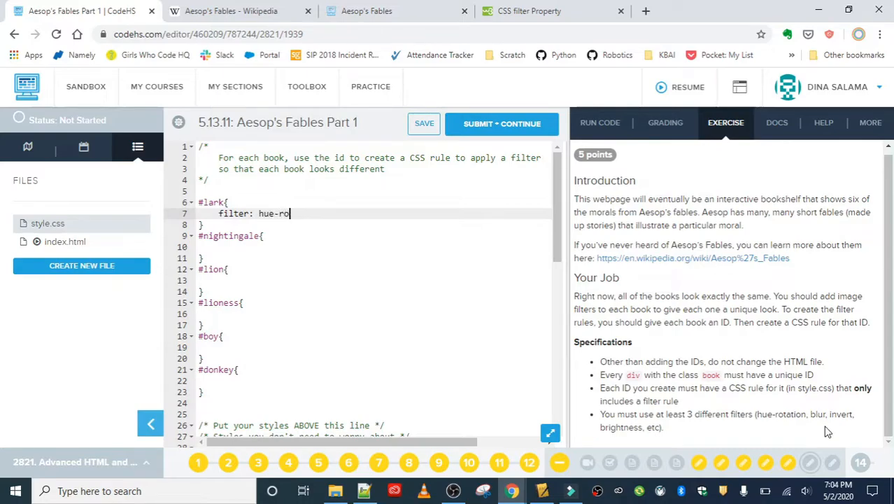
{"action": "type", "text": "tation"}
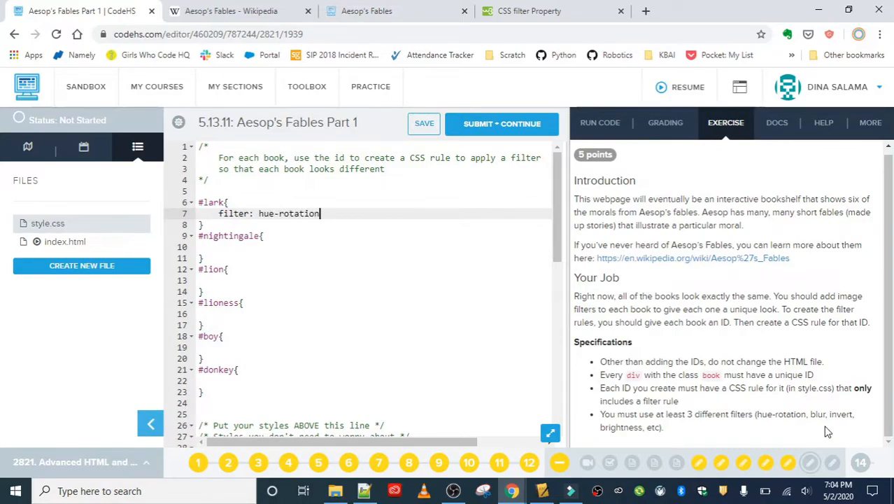
{"action": "type", "text": "()"}
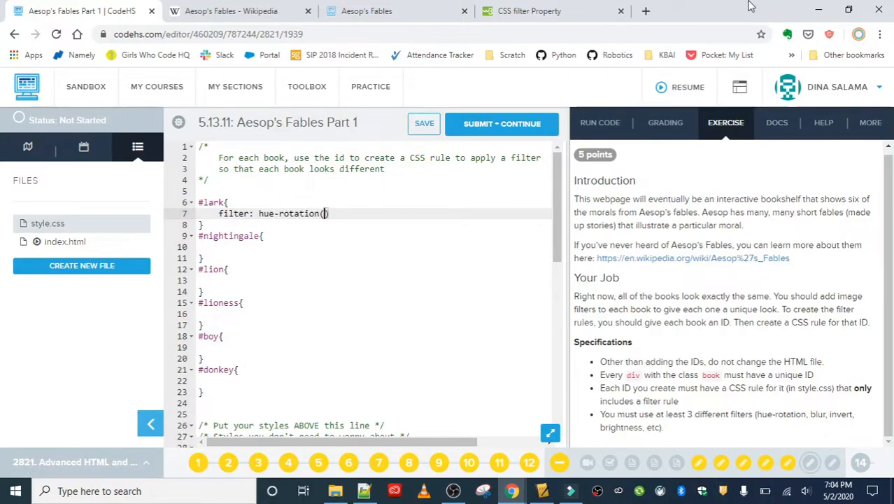
{"action": "left_click", "coordinate": [221, 11]}
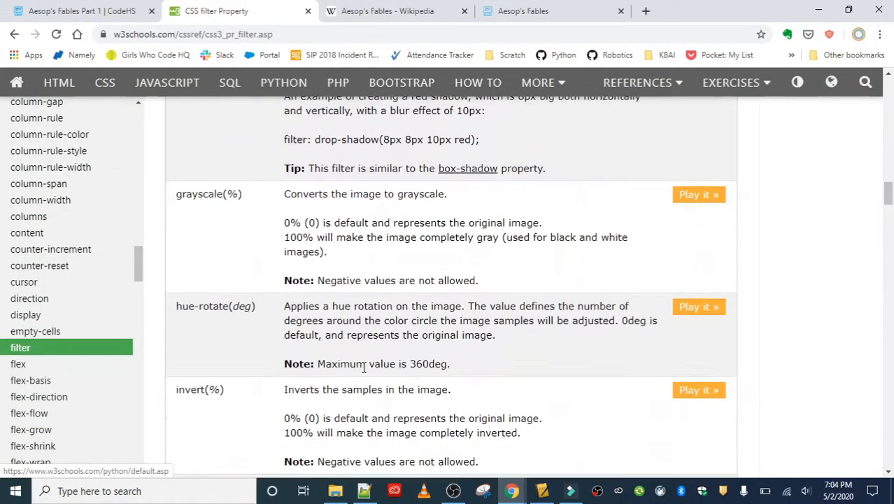
{"action": "mouse_move", "coordinate": [254, 309]}
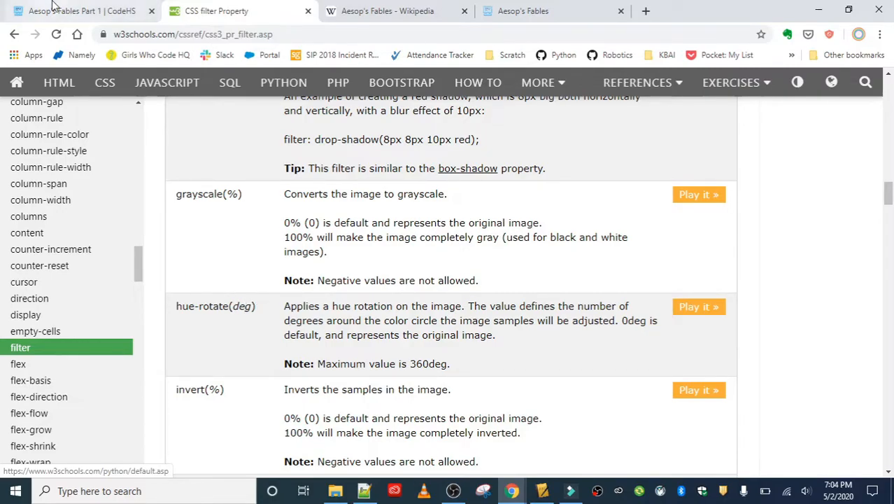
{"action": "left_click", "coordinate": [77, 11]}
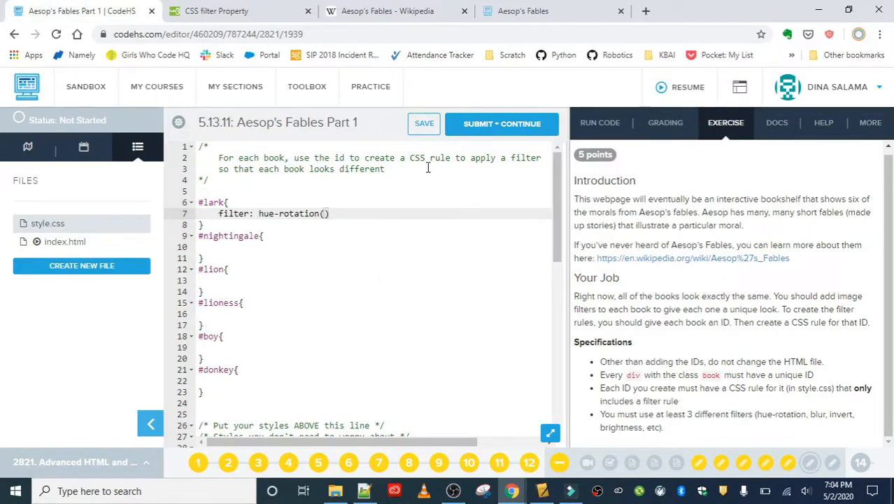
{"action": "type", "text": "18"}
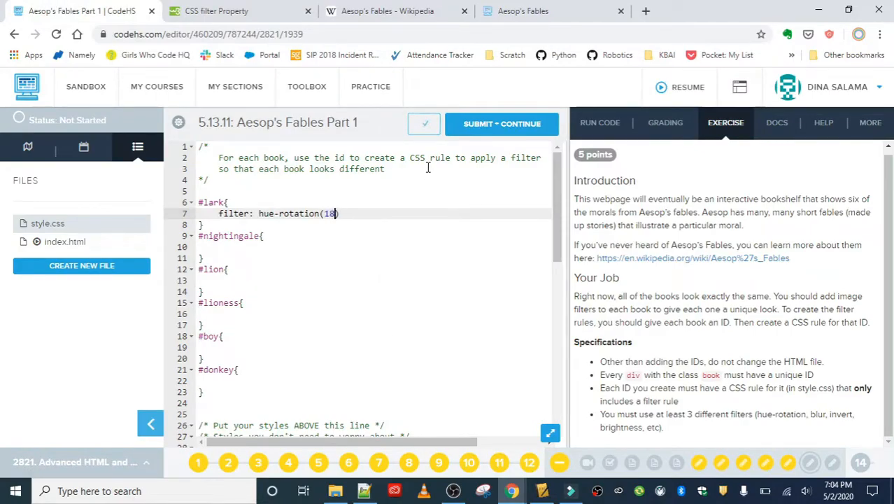
{"action": "type", "text": "0deg)"}
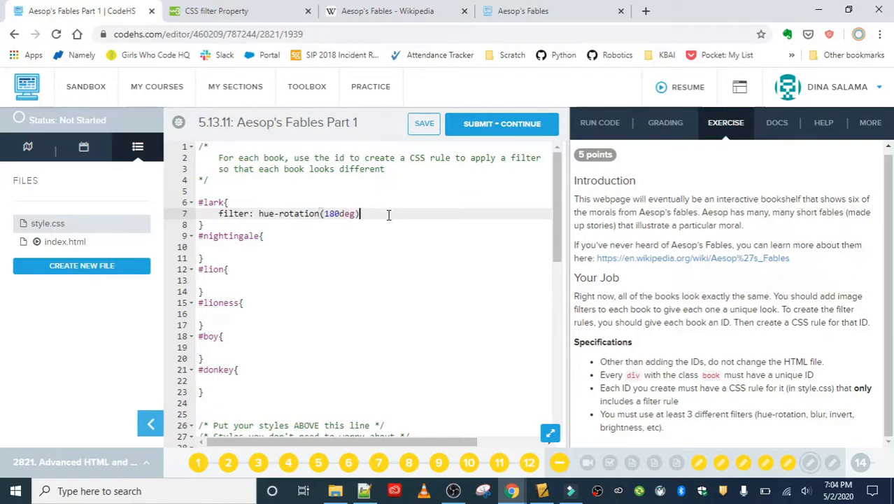
{"action": "type", "text": ";"}
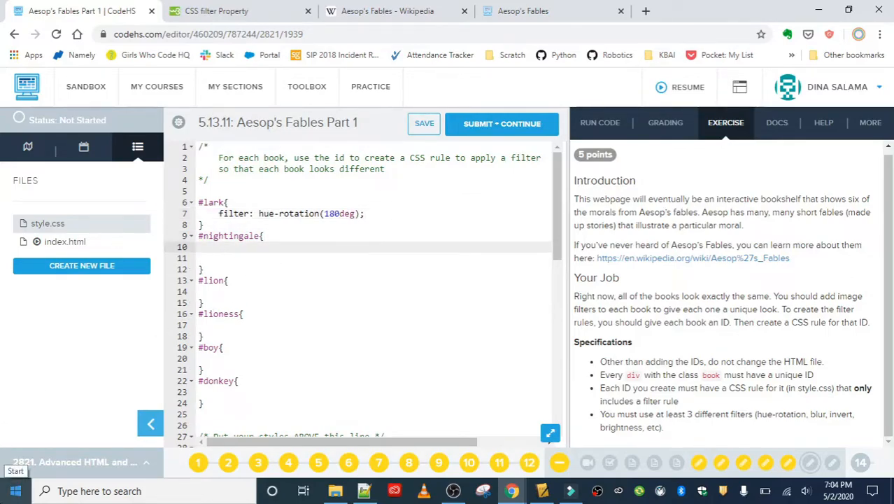
Start #nightingale's filter: blur() and switch to the W3Schools reference for blur values
{"action": "type", "text": "filter:"}
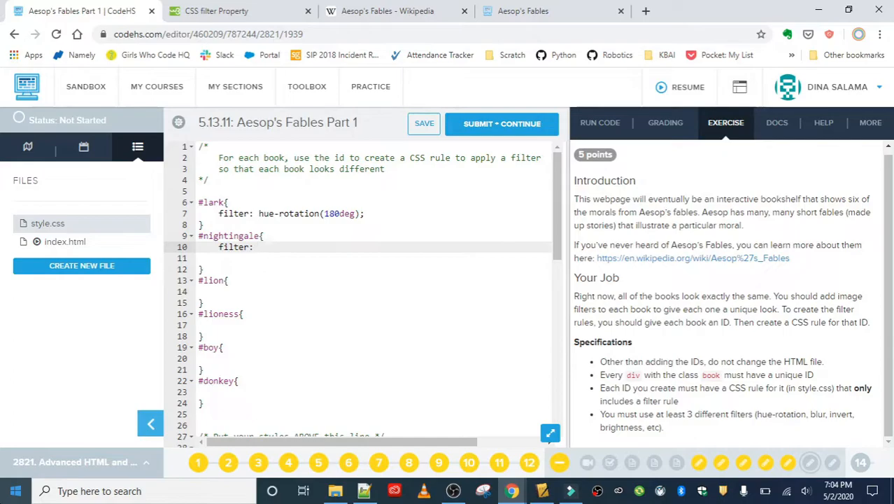
{"action": "type", "text": "blur"}
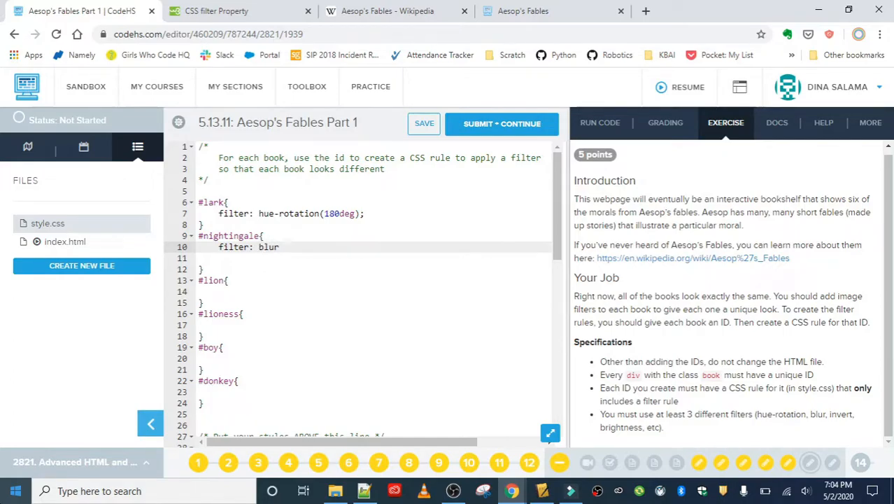
{"action": "type", "text": "()"}
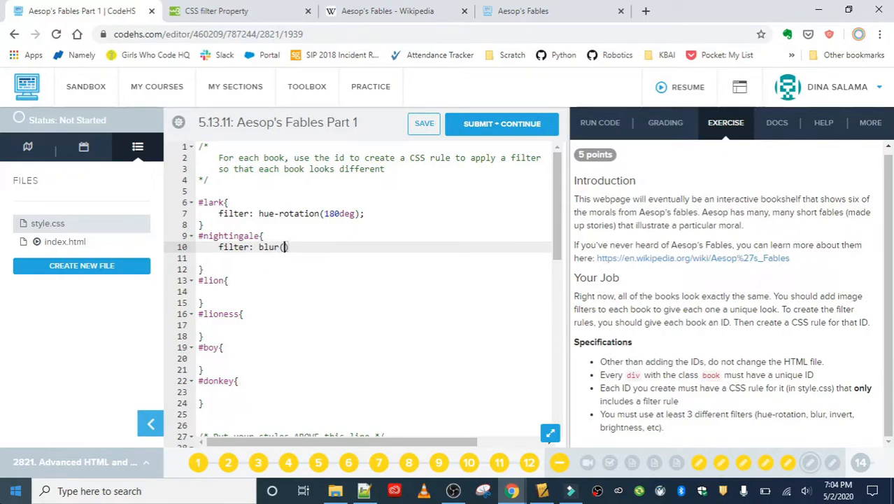
{"action": "left_click", "coordinate": [217, 11]}
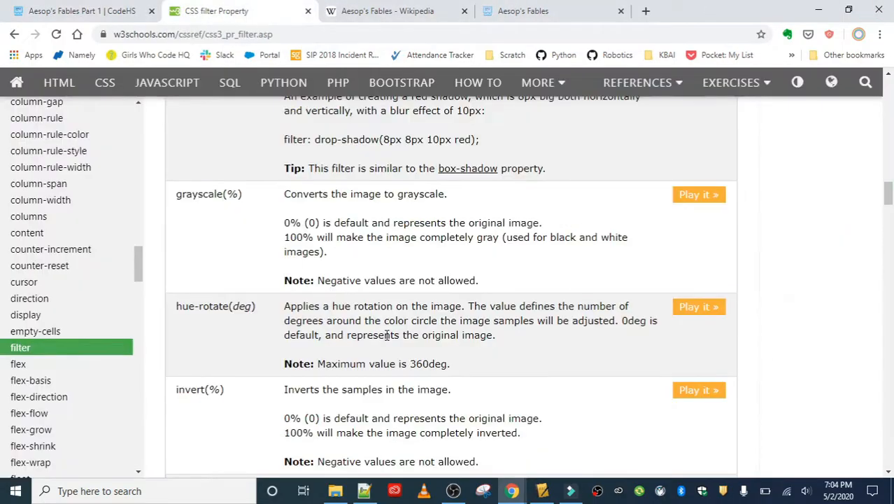
Check the blur(px) row in the W3Schools filter table and return to style.css
{"action": "scroll", "scroll_direction": "up", "scroll_amount": 3}
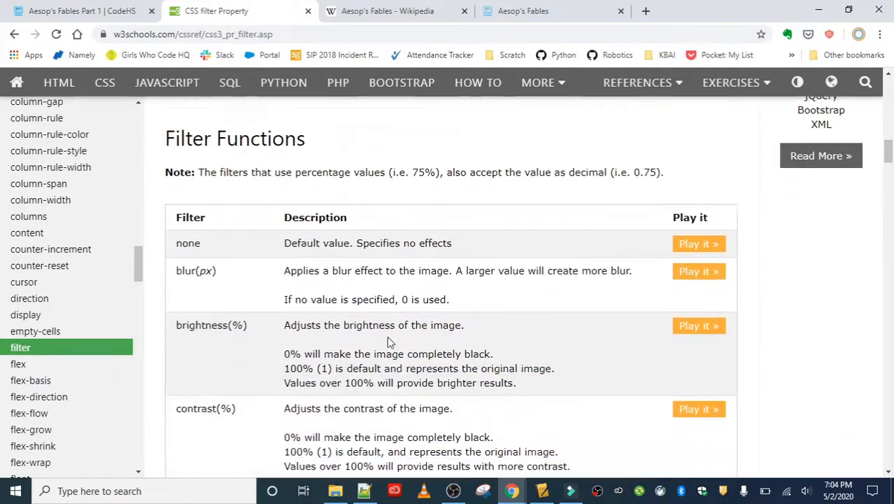
{"action": "scroll", "scroll_direction": "down", "scroll_amount": 3}
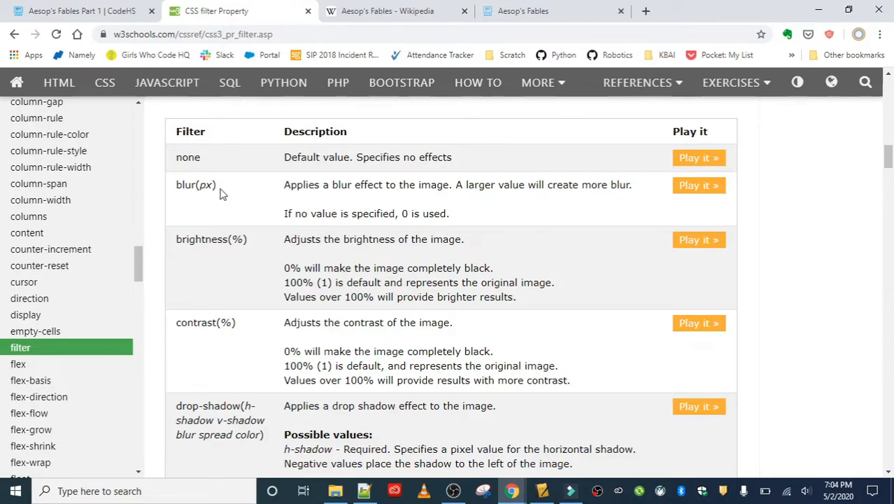
{"action": "mouse_move", "coordinate": [414, 226]}
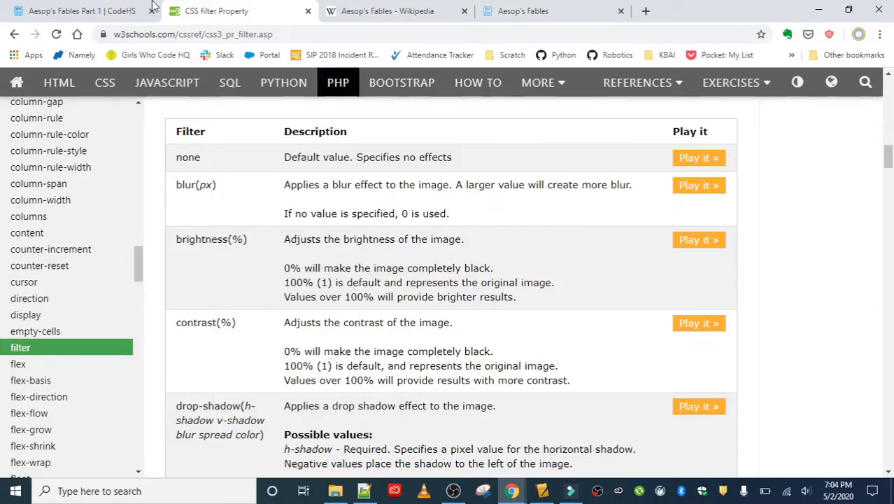
{"action": "left_click", "coordinate": [74, 11]}
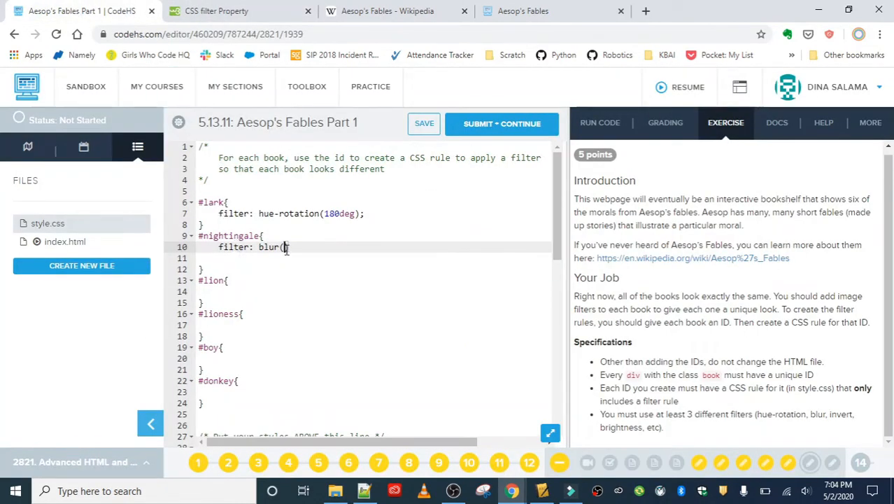
Complete #nightingale as filter: blur(10px); and begin a filter line under #lion
{"action": "type", "text": "10"}
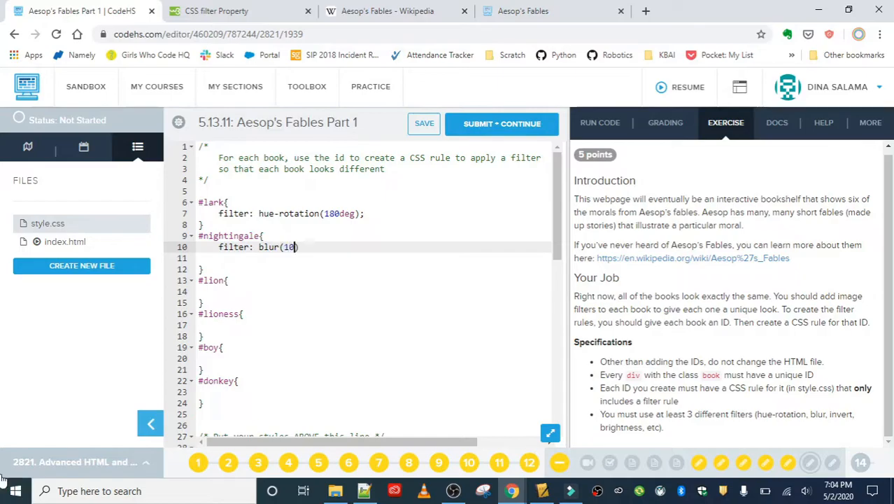
{"action": "type", "text": "px"}
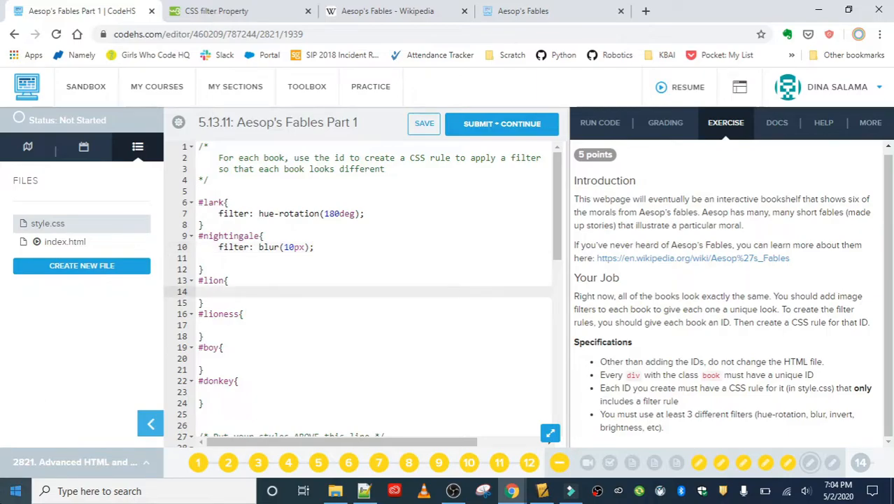
{"action": "type", "text": "filter: i"}
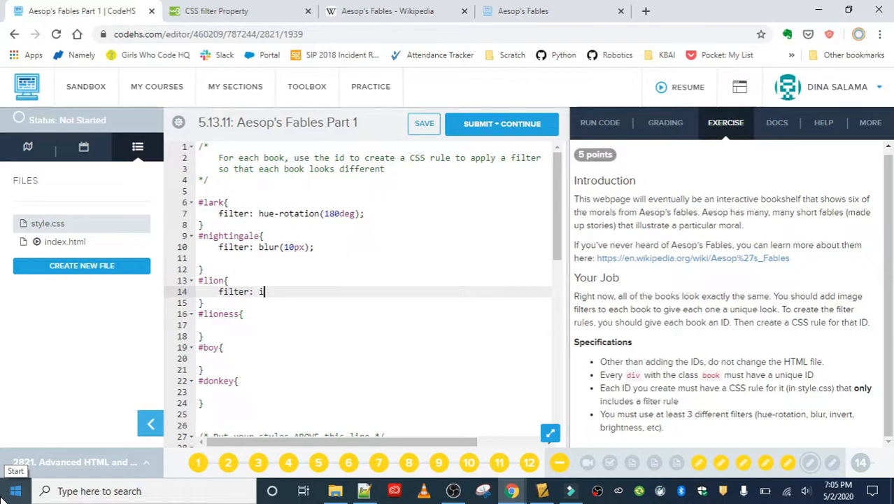
Add filter: invert() to the #lion rule and consult the W3Schools invert(%) entry for its value
{"action": "type", "text": "nvert()"}
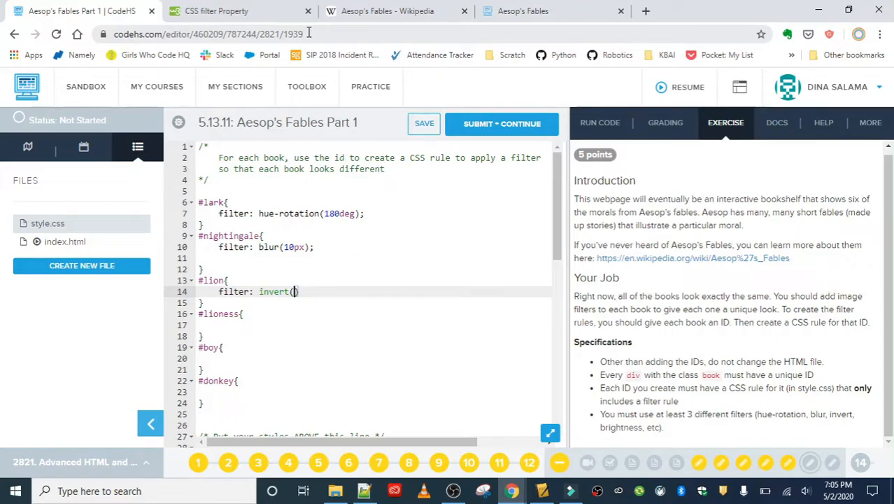
{"action": "left_click", "coordinate": [240, 11]}
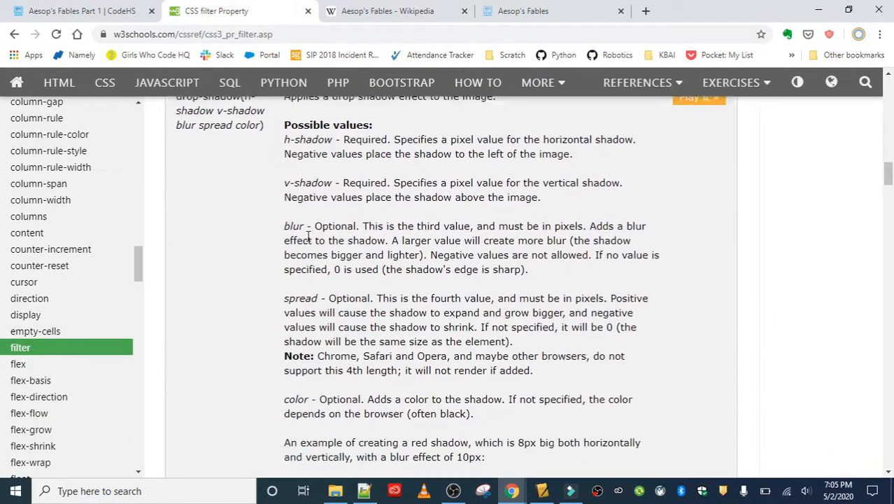
{"action": "scroll", "scroll_direction": "down", "scroll_amount": 3}
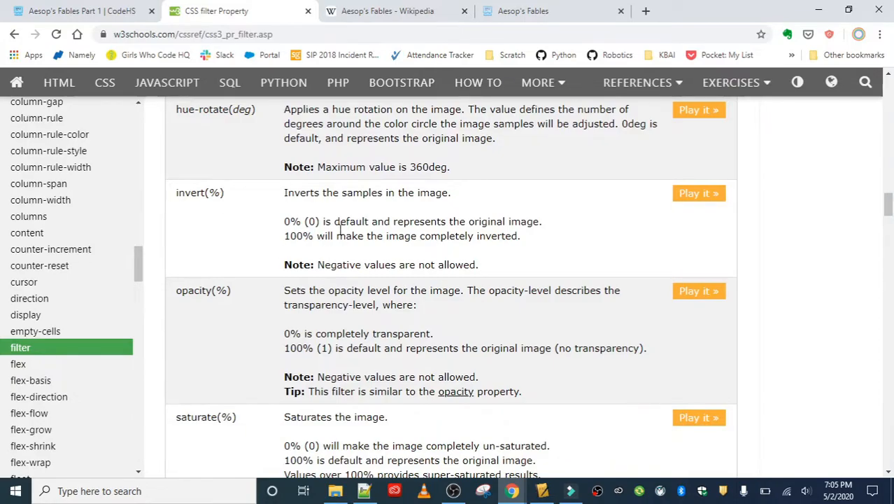
{"action": "mouse_move", "coordinate": [126, 7]}
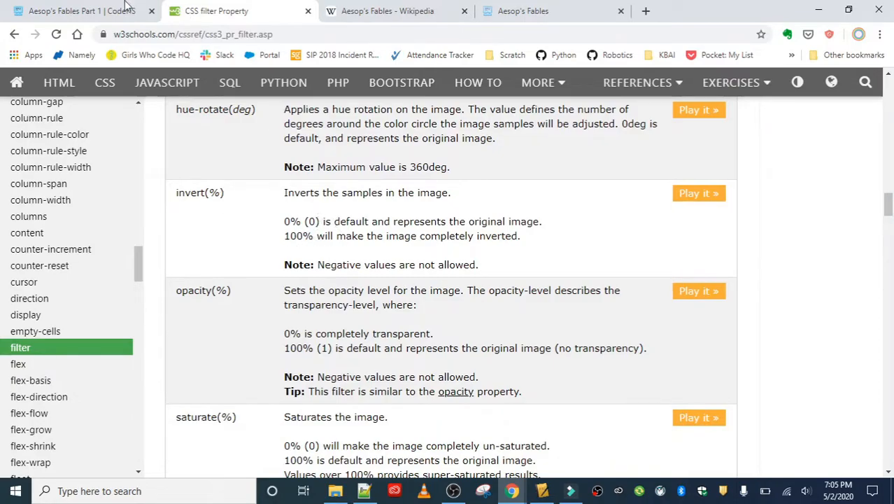
{"action": "left_click", "coordinate": [70, 11]}
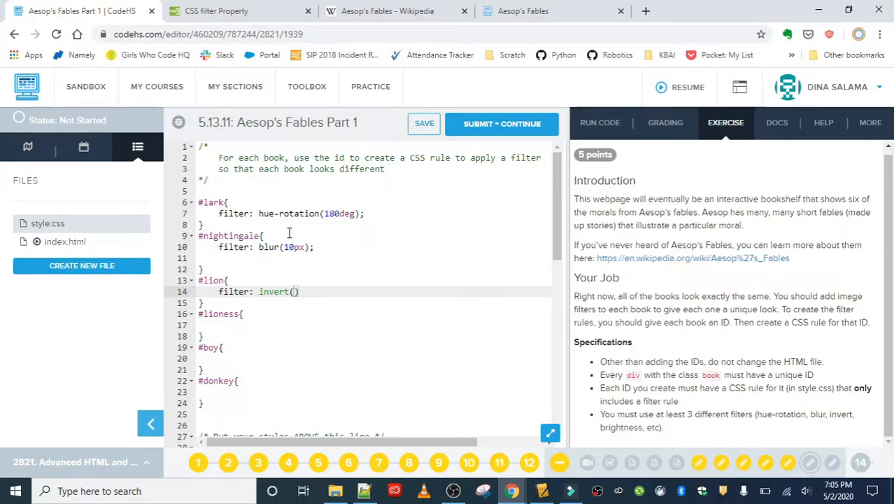
{"action": "mouse_move", "coordinate": [286, 229]}
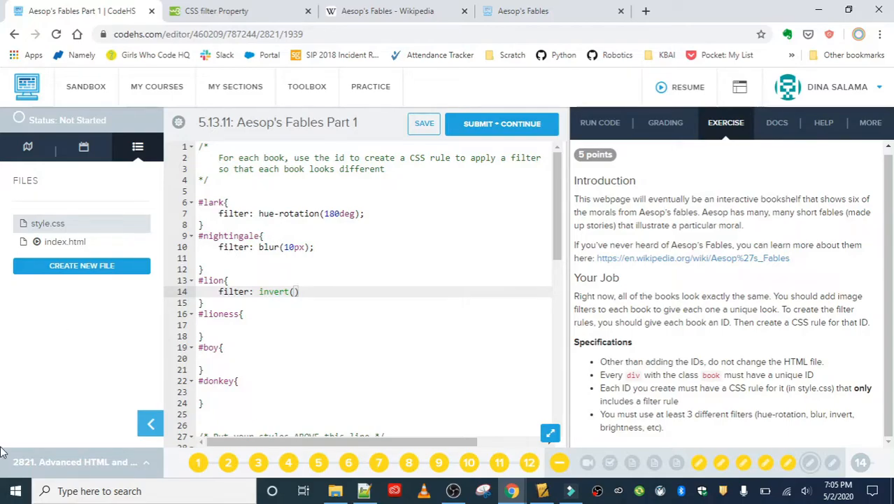
{"action": "mouse_move", "coordinate": [837, 115]}
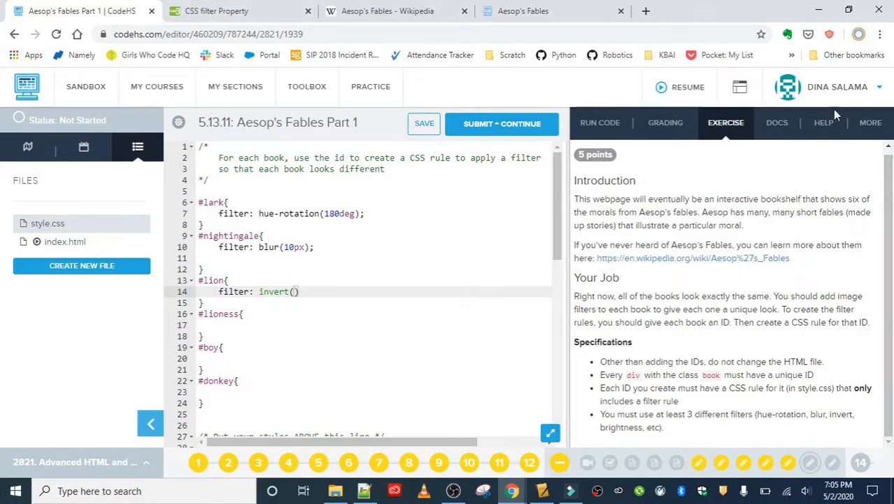
{"action": "left_click", "coordinate": [215, 11]}
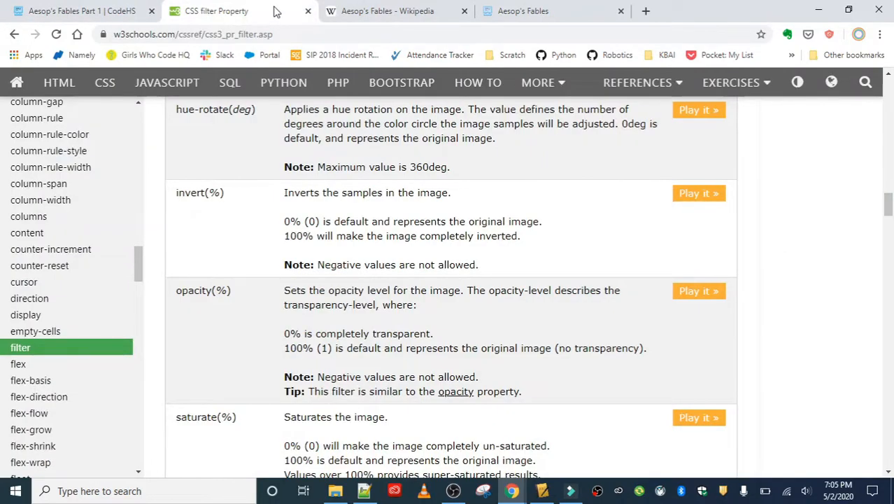
Fill the #lion filter as invert(.5); so the third top-shelf book renders flat grey
{"action": "left_click", "coordinate": [81, 11]}
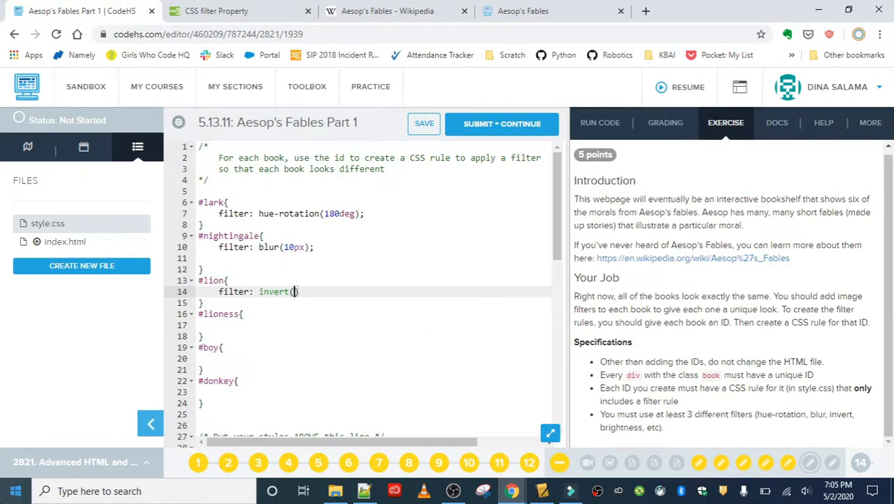
{"action": "type", "text": ".5"}
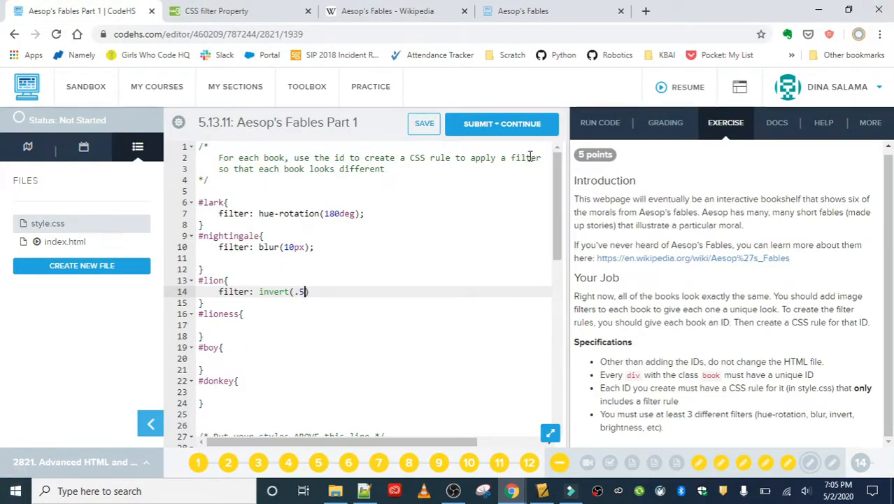
{"action": "type", "text": ");"}
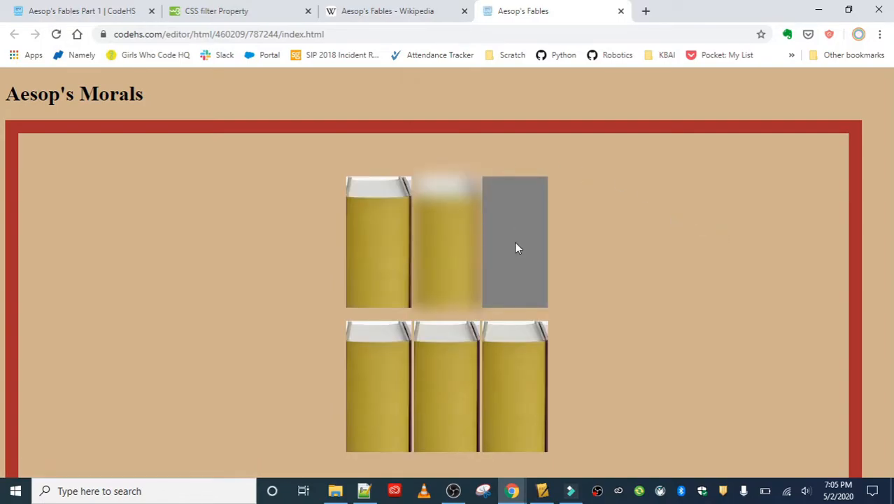
{"action": "mouse_move", "coordinate": [526, 204]}
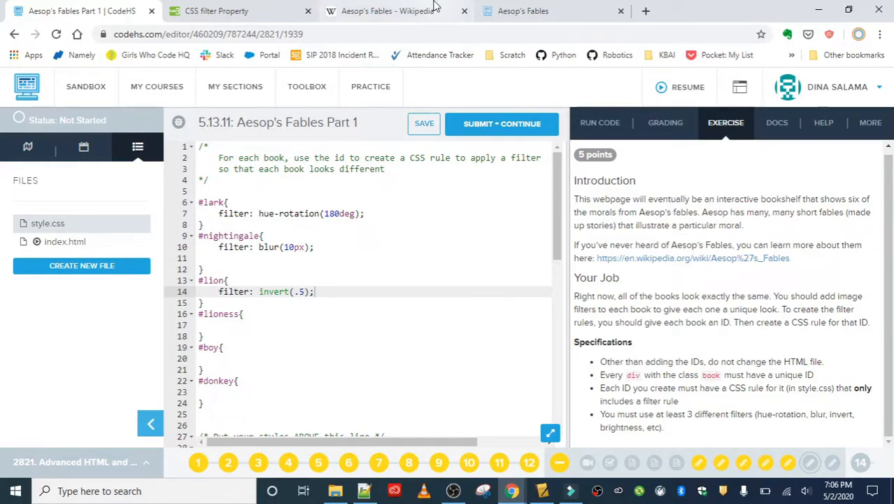
After checking the W3Schools invert demo, change #lion to invert(50%) and view the bookshelf preview
{"action": "left_click", "coordinate": [217, 11]}
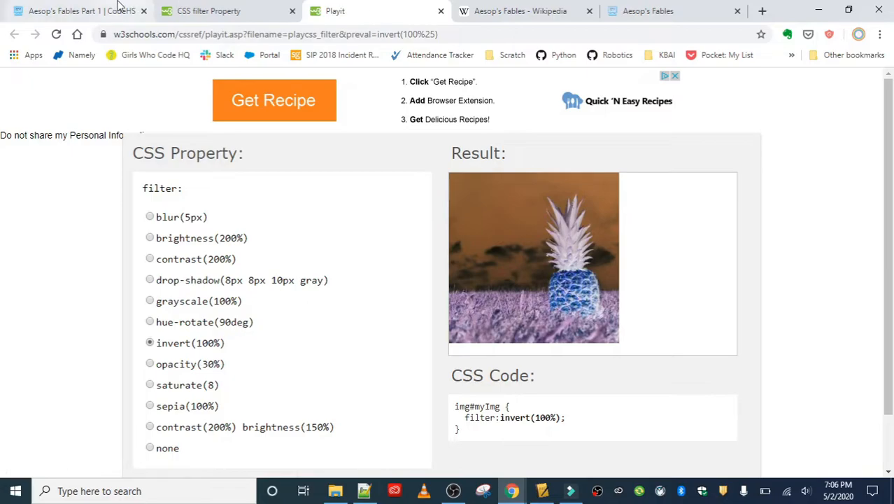
{"action": "left_click", "coordinate": [70, 11]}
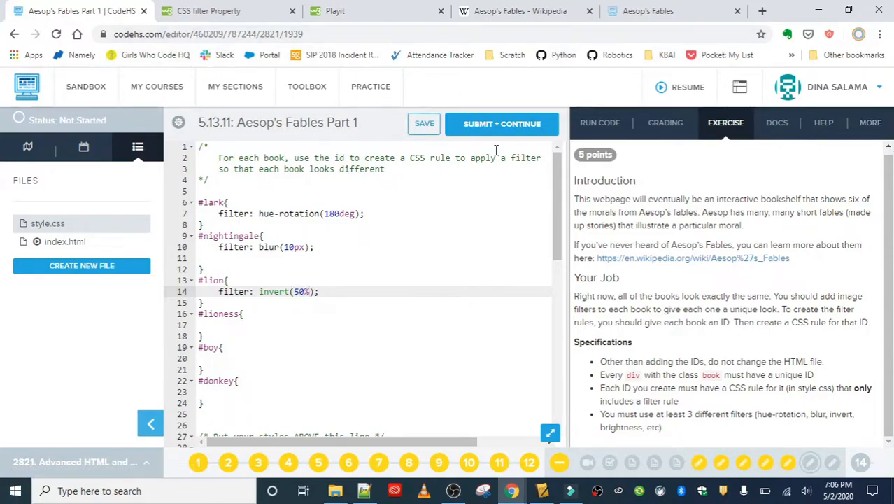
{"action": "left_click", "coordinate": [646, 12]}
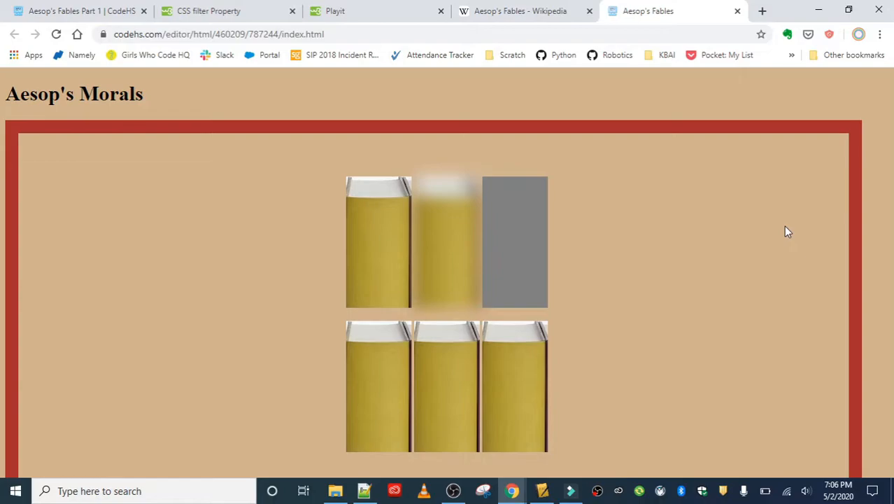
{"action": "mouse_move", "coordinate": [764, 230]}
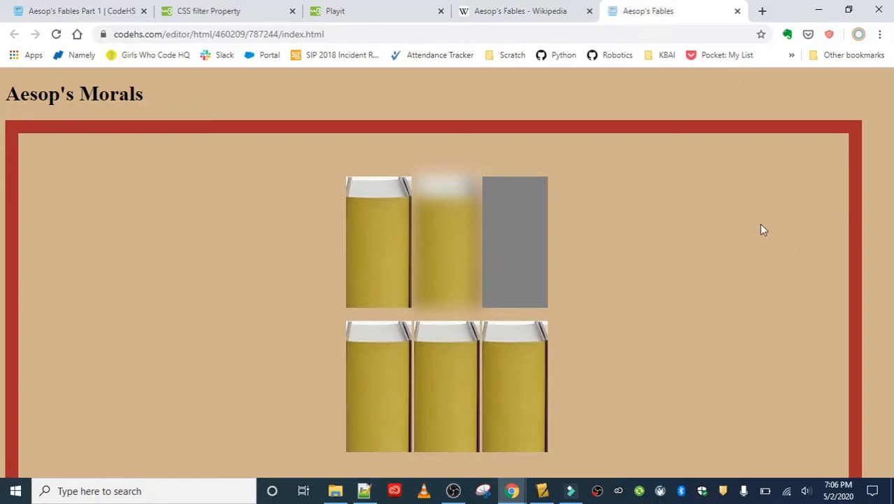
{"action": "mouse_move", "coordinate": [516, 340]}
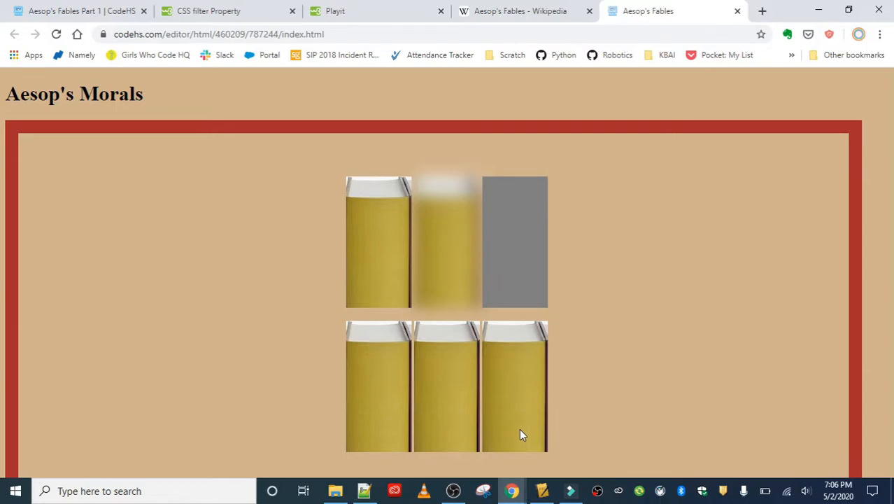
{"action": "mouse_move", "coordinate": [529, 185]}
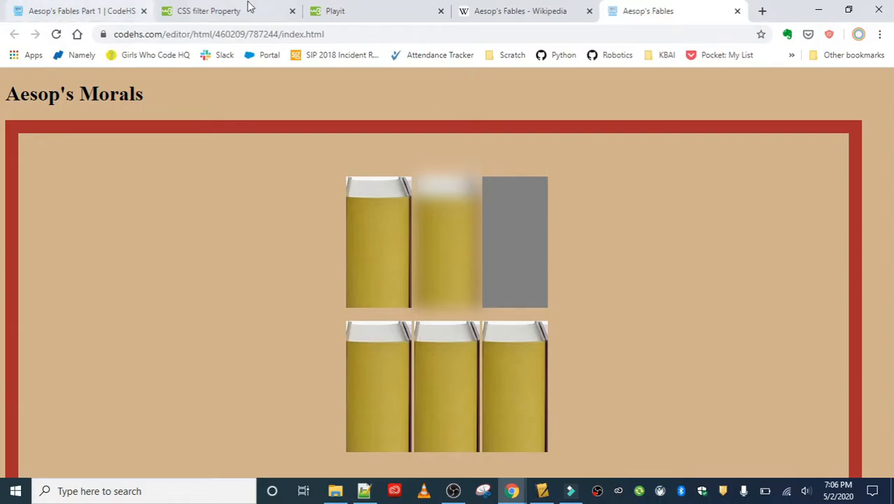
Read the W3Schools filter reference down to the sepia(%) entry, then return to the #lioness rule
{"action": "left_click", "coordinate": [209, 11]}
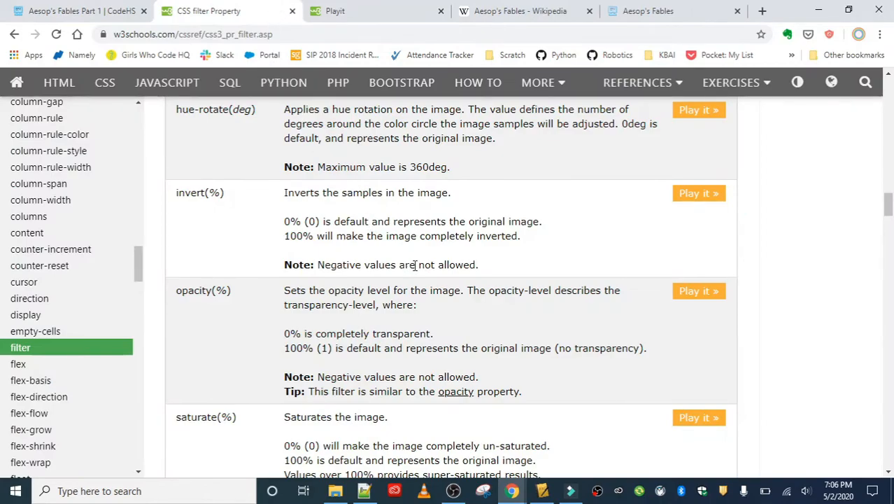
{"action": "scroll", "scroll_direction": "down", "scroll_amount": 3}
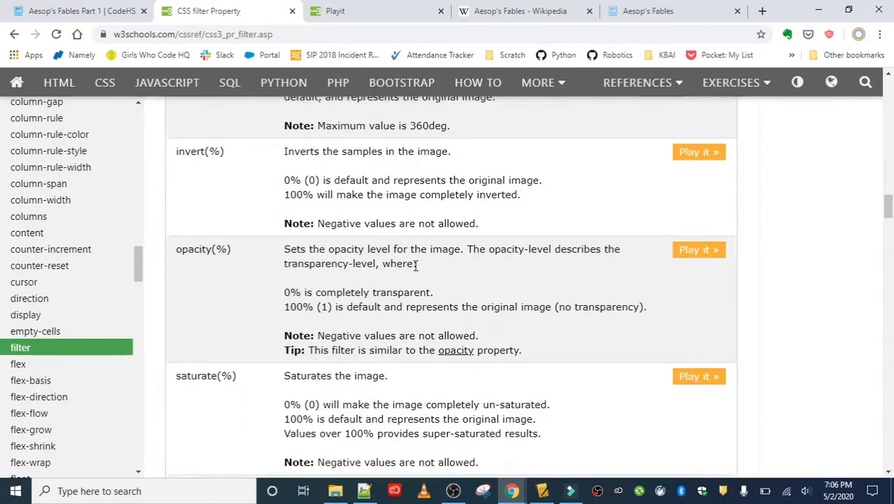
{"action": "scroll", "scroll_direction": "down", "scroll_amount": 3}
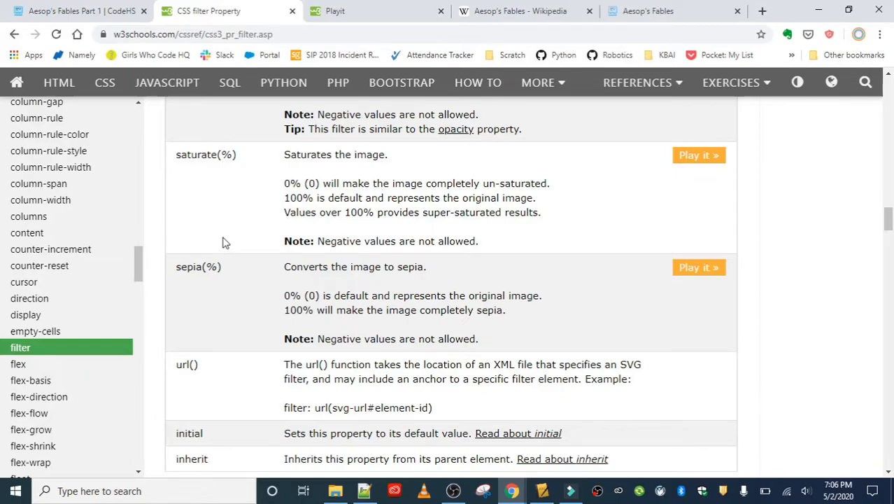
{"action": "mouse_move", "coordinate": [221, 244]}
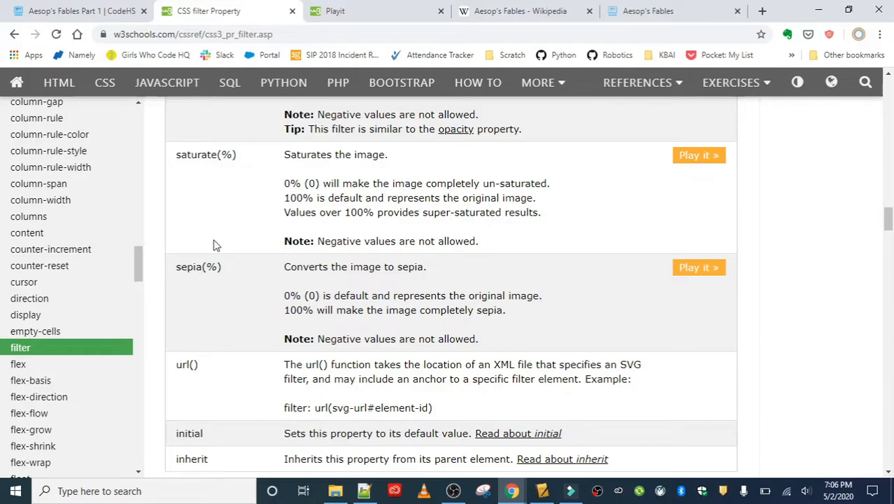
{"action": "mouse_move", "coordinate": [221, 282]}
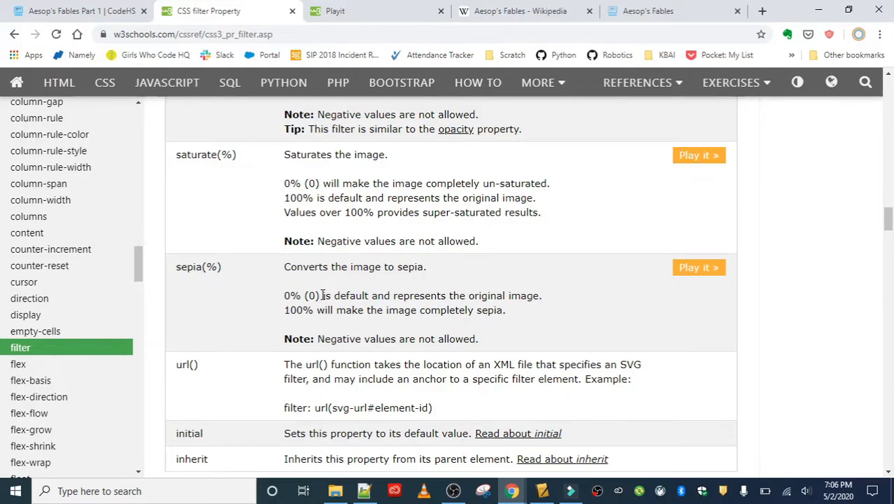
{"action": "mouse_move", "coordinate": [325, 283]}
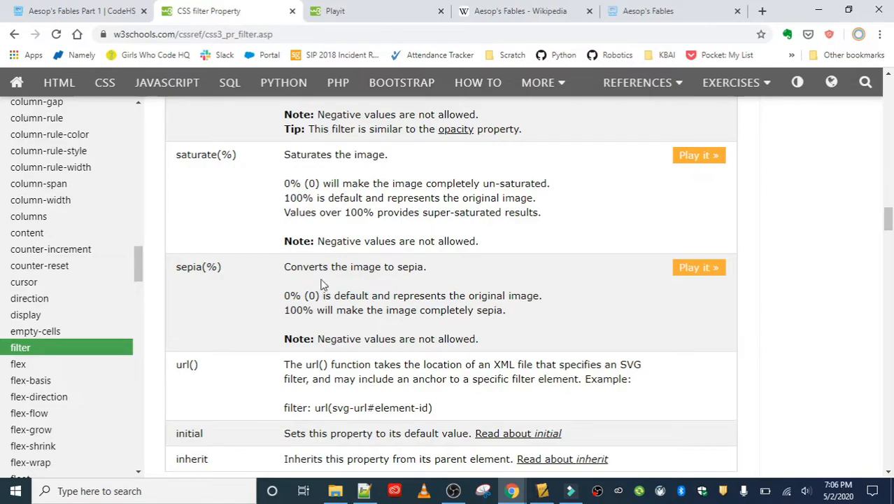
{"action": "left_click", "coordinate": [77, 11]}
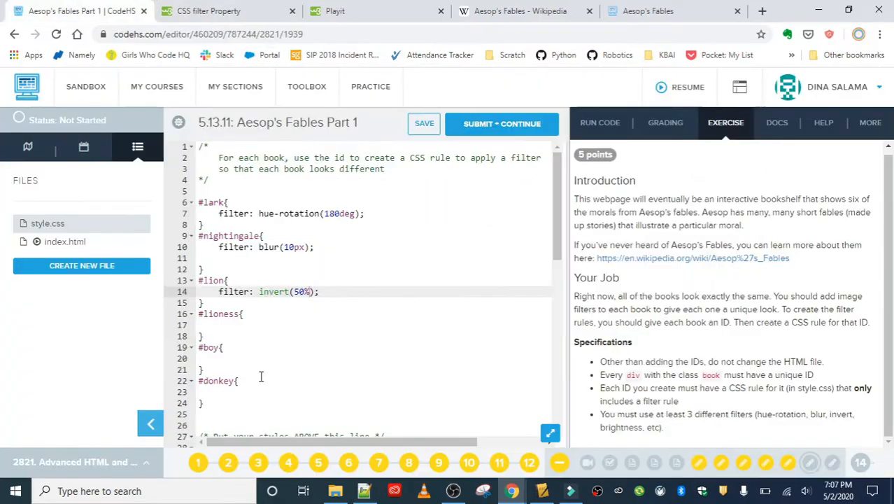
Give the #lioness rule filter: sepia(.7); for a paler sepia bottom-shelf book
{"action": "type", "text": "filte"}
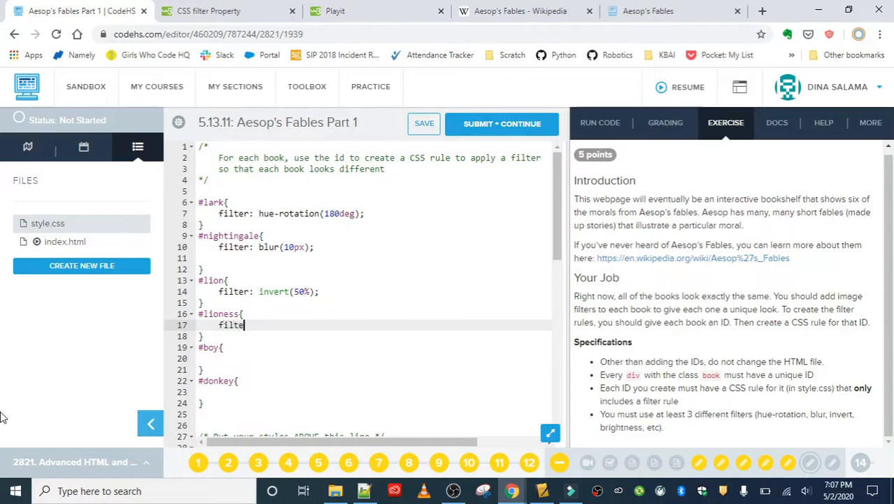
{"action": "type", "text": "r: sep"}
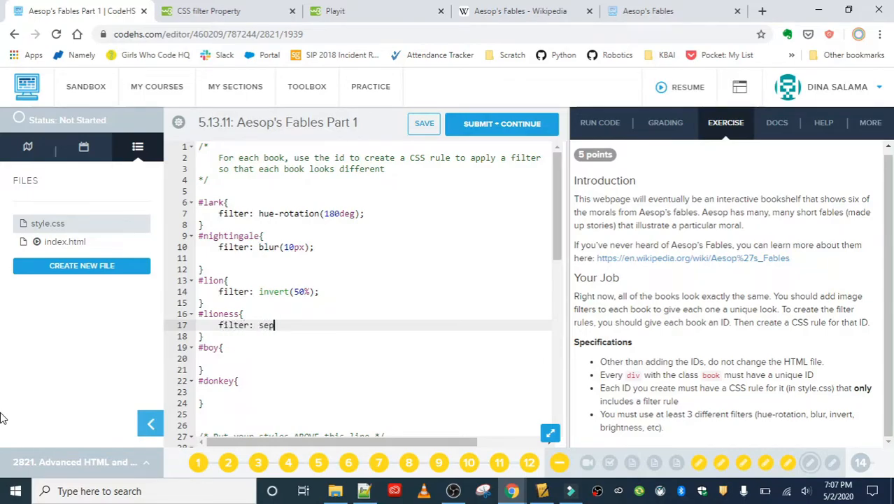
{"action": "type", "text": "ia"}
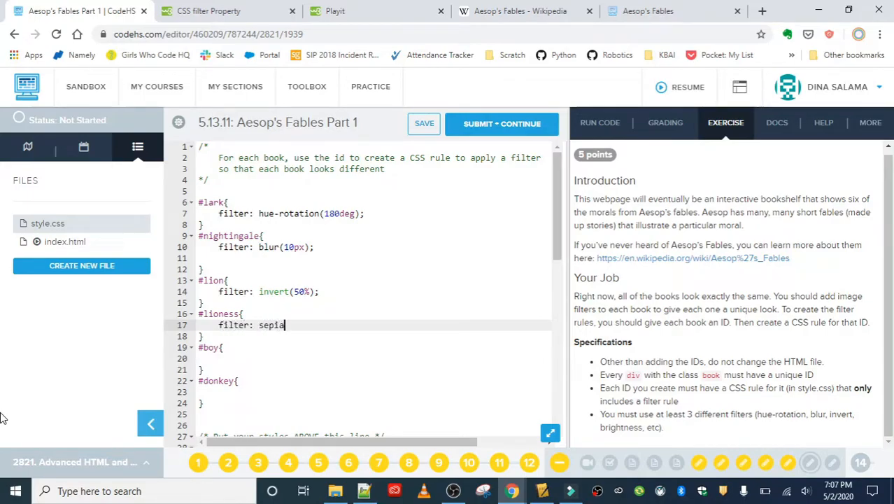
{"action": "type", "text": "(."}
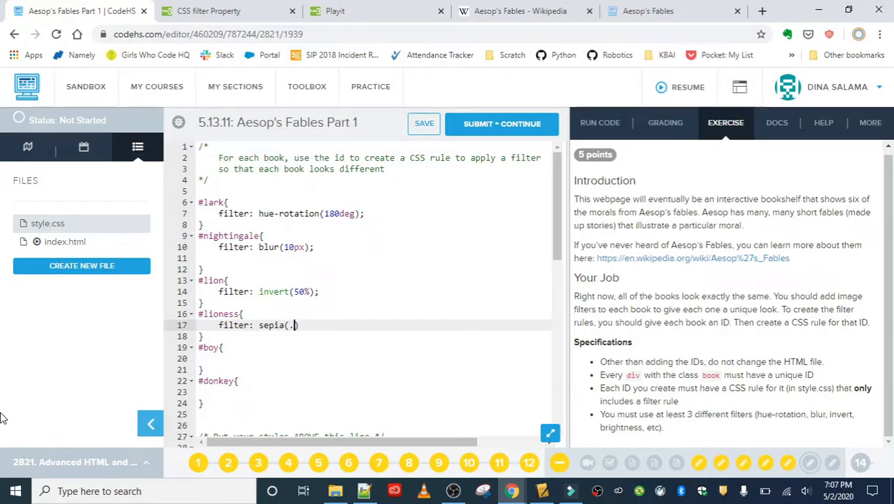
{"action": "type", "text": "7);"}
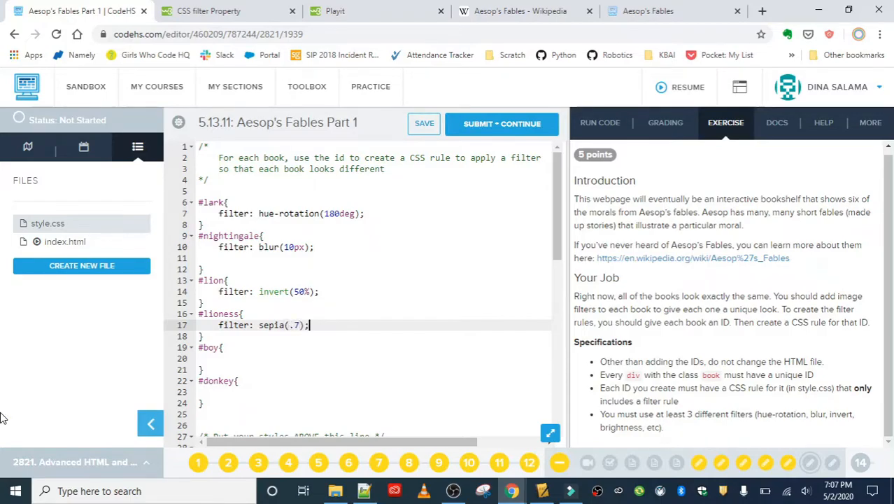
{"action": "mouse_move", "coordinate": [424, 124]}
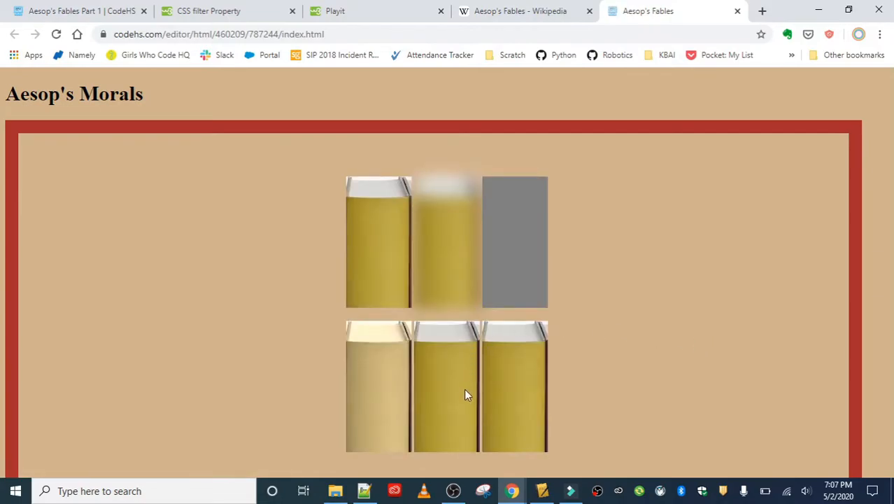
{"action": "mouse_move", "coordinate": [409, 353]}
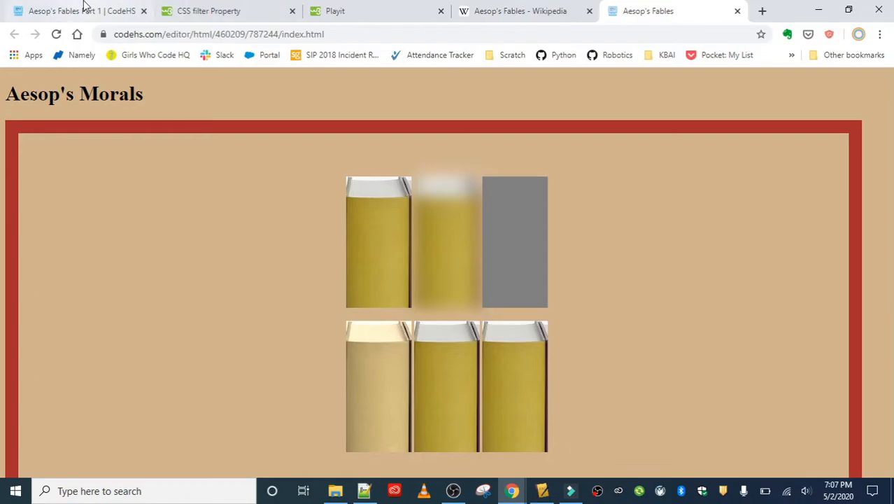
Return to the CodeHS style.css editor to review the exercise Specifications list
{"action": "left_click", "coordinate": [70, 11]}
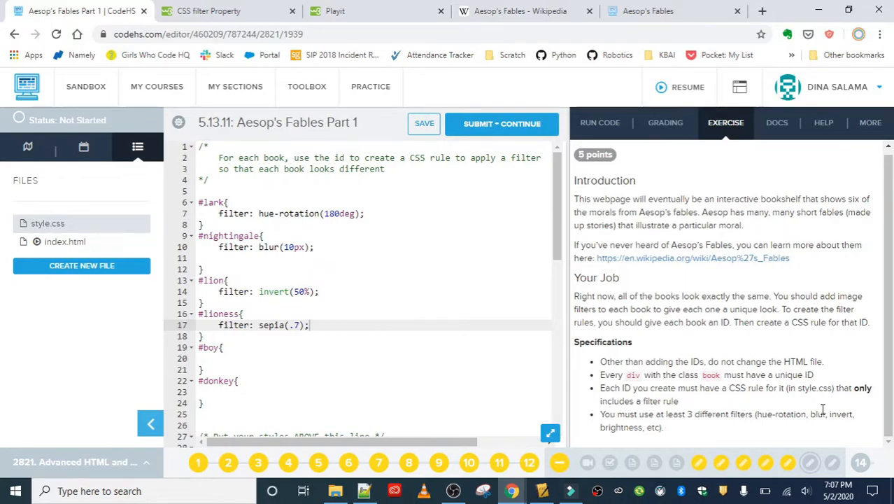
{"action": "mouse_move", "coordinate": [820, 412]}
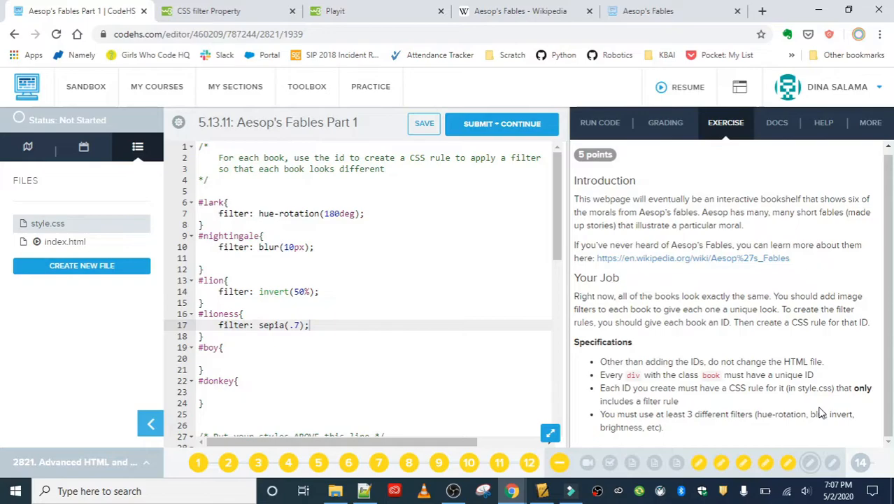
{"action": "mouse_move", "coordinate": [813, 409]}
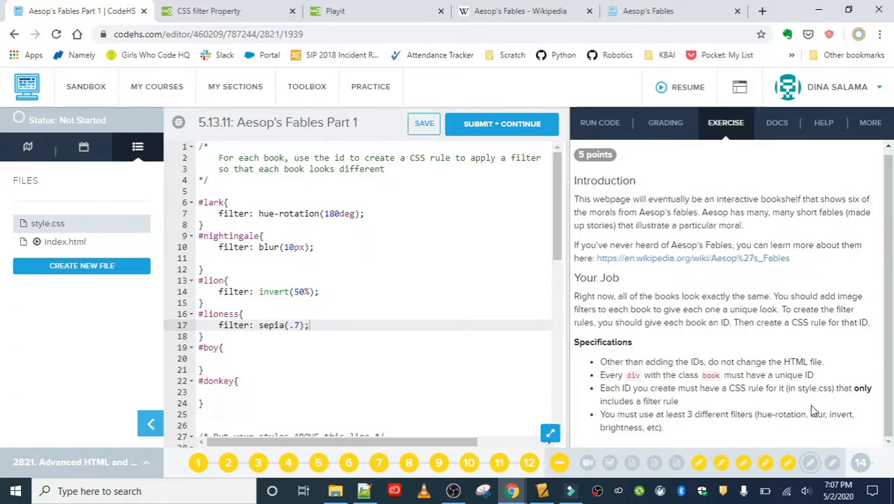
{"action": "mouse_move", "coordinate": [812, 411]}
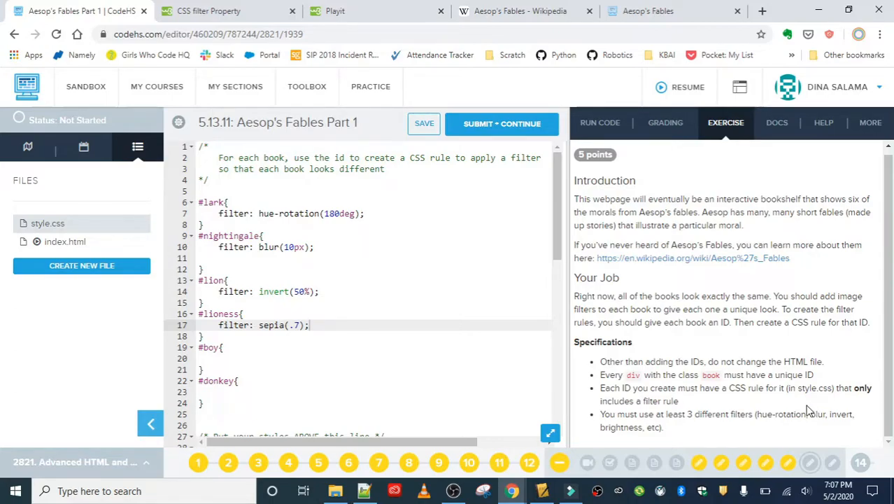